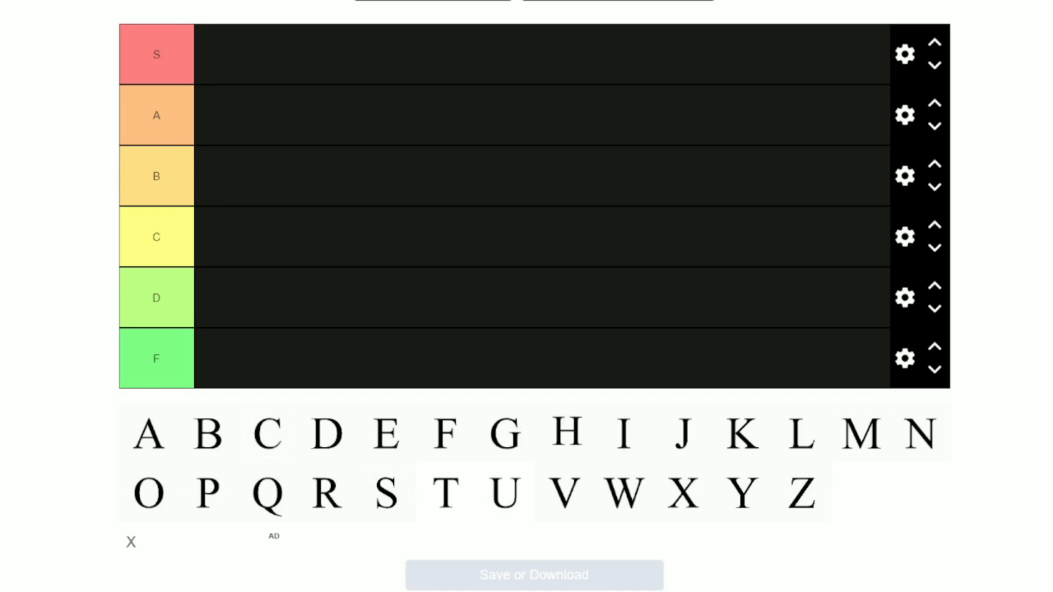
{"action": "mouse_move", "coordinate": [149, 433]}
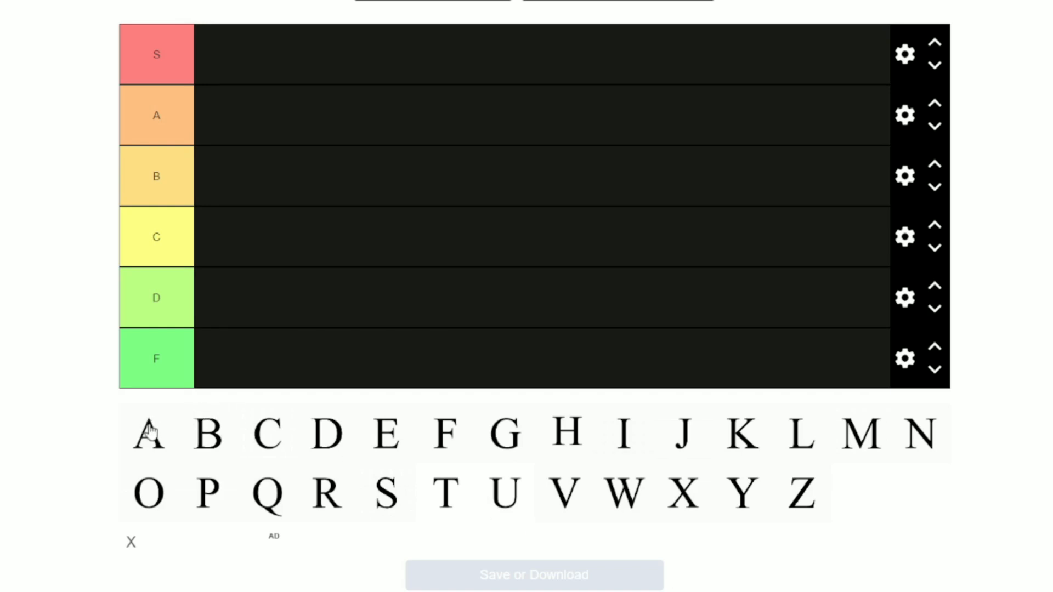
Place the letters A and B side by side in the A tier
{"action": "left_click_drag", "start_coordinate": [148, 433], "coordinate": [155, 236]}
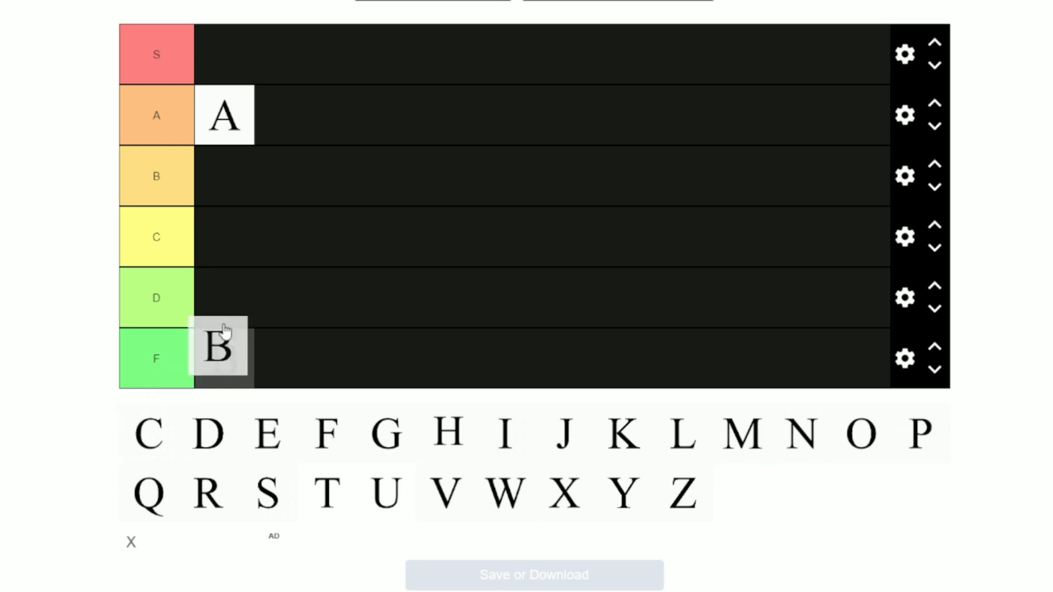
{"action": "left_click_drag", "start_coordinate": [218, 348], "coordinate": [224, 175]}
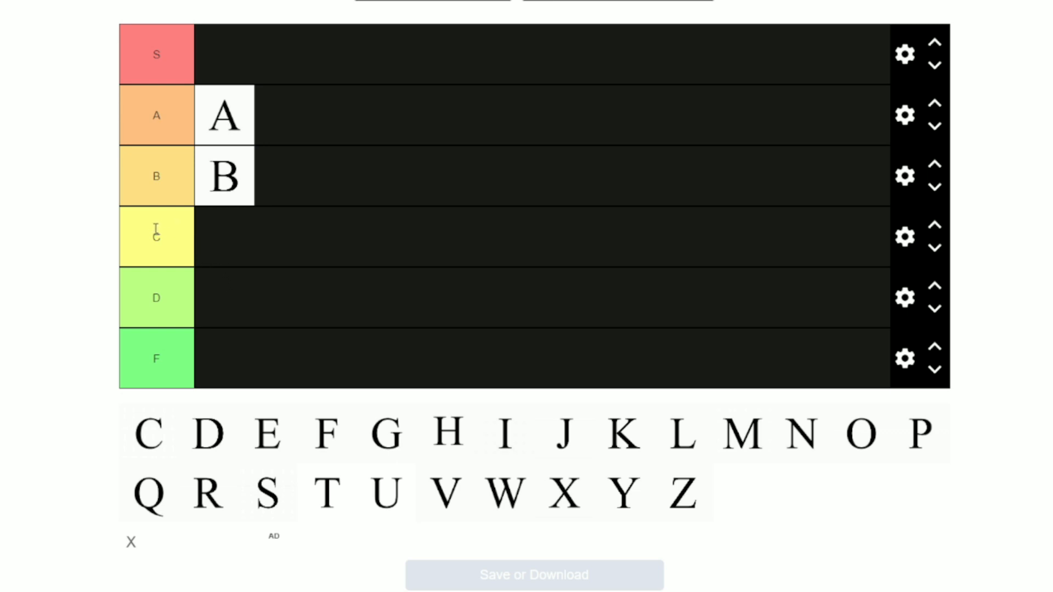
{"action": "mouse_move", "coordinate": [238, 205]}
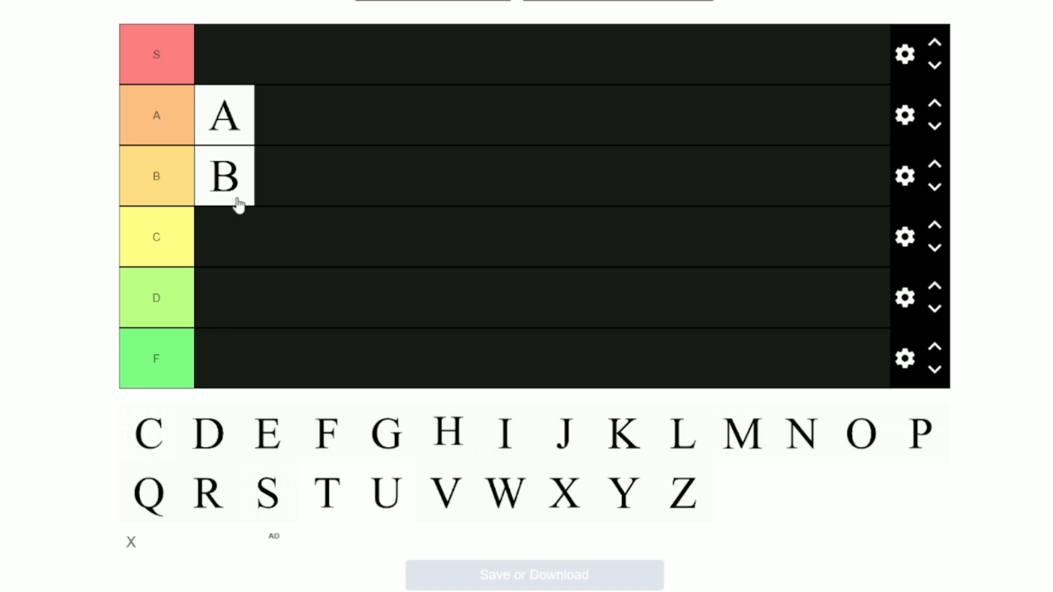
{"action": "mouse_move", "coordinate": [226, 205]}
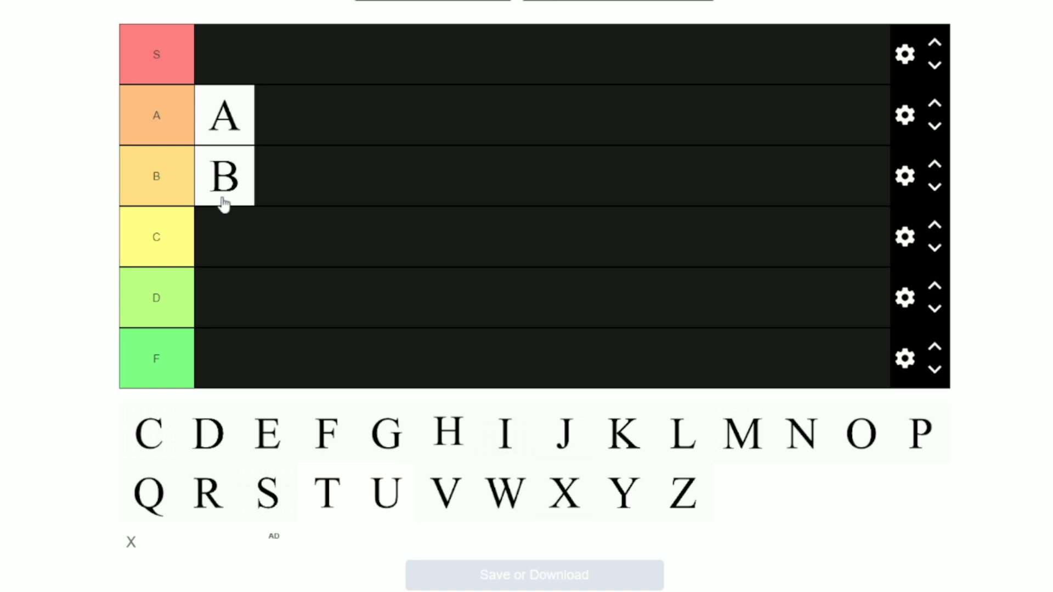
{"action": "mouse_move", "coordinate": [209, 218]}
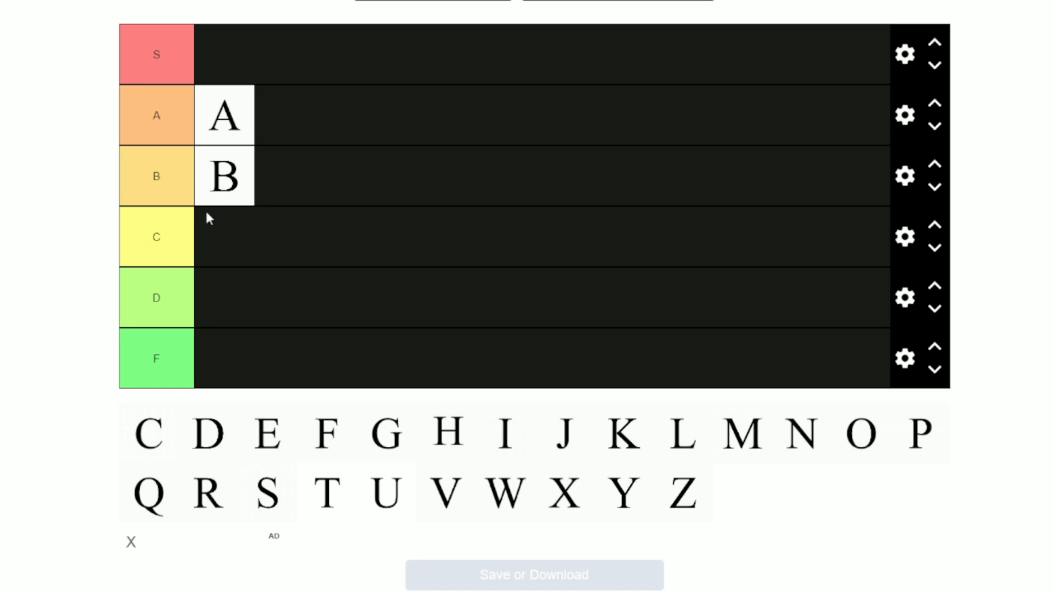
{"action": "left_click_drag", "start_coordinate": [224, 175], "coordinate": [284, 115]}
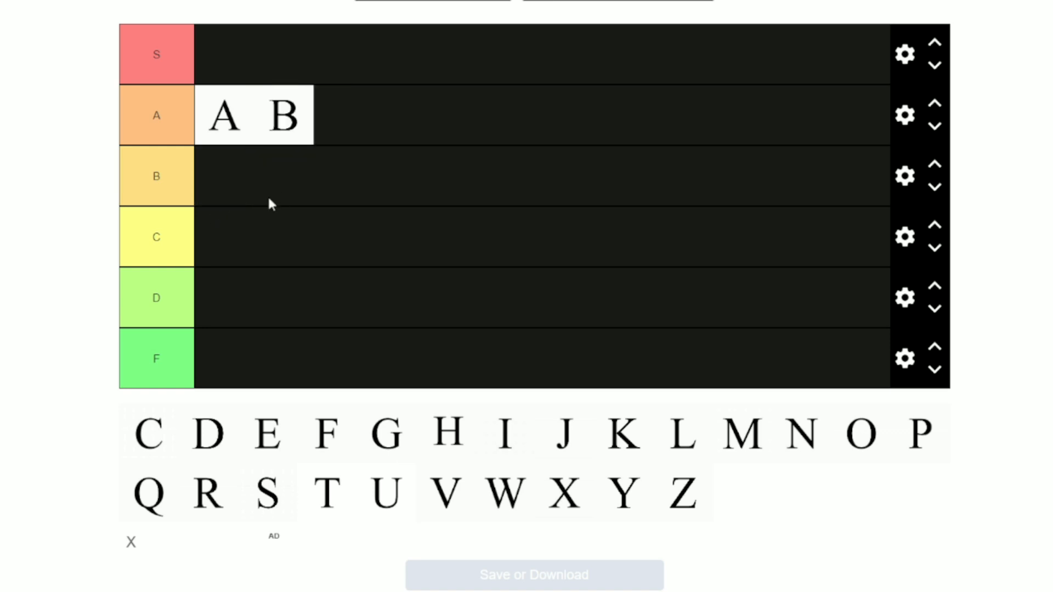
{"action": "mouse_move", "coordinate": [234, 195]}
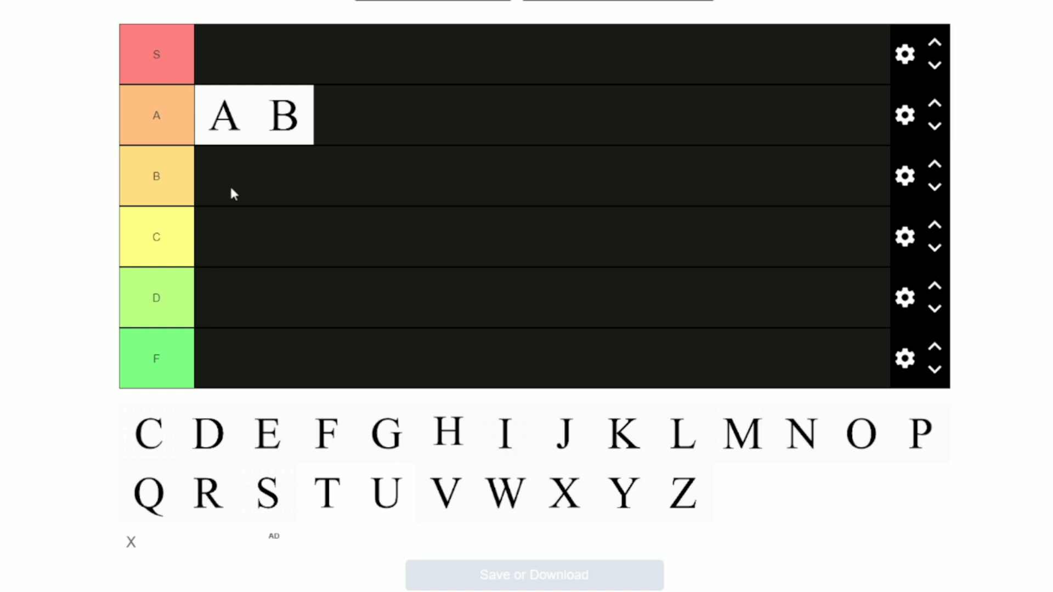
{"action": "mouse_move", "coordinate": [149, 437]}
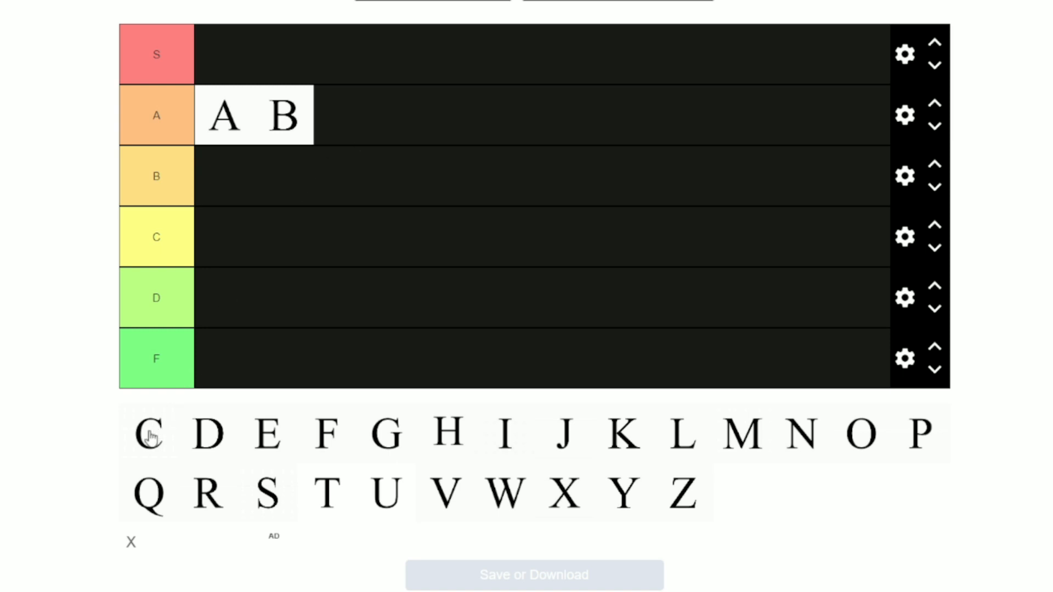
Move the letter C from the pool into the D tier
{"action": "left_click_drag", "start_coordinate": [148, 434], "coordinate": [184, 363]}
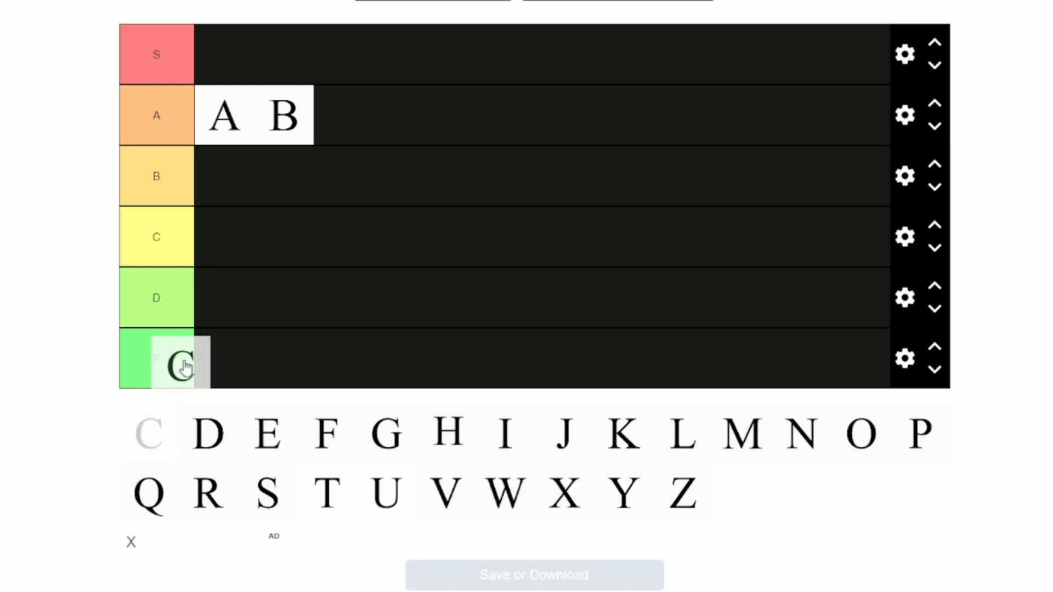
{"action": "left_click_drag", "start_coordinate": [181, 363], "coordinate": [231, 187]}
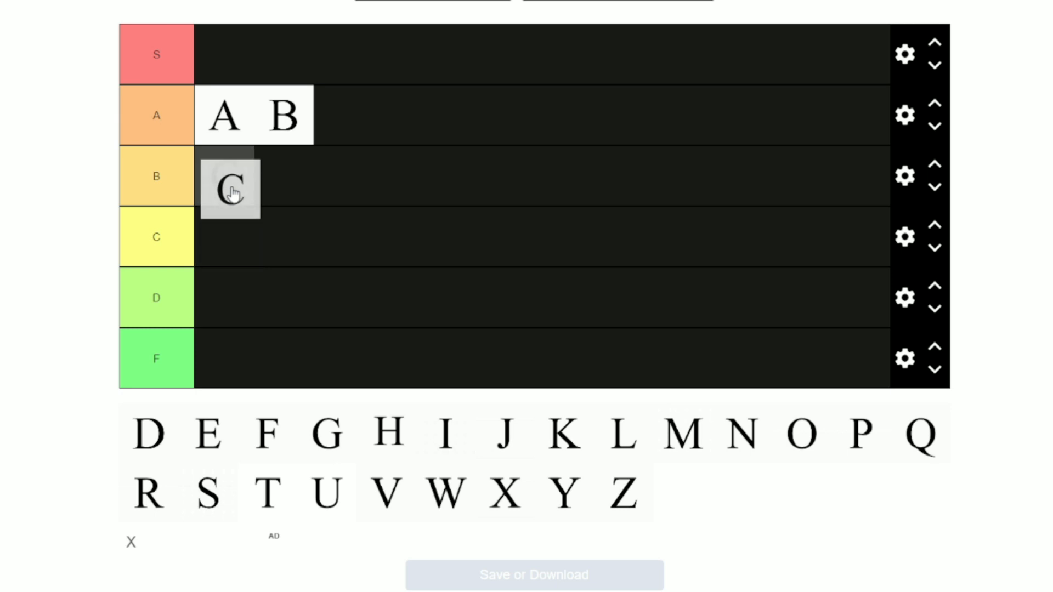
{"action": "left_click_drag", "start_coordinate": [230, 187], "coordinate": [224, 297]}
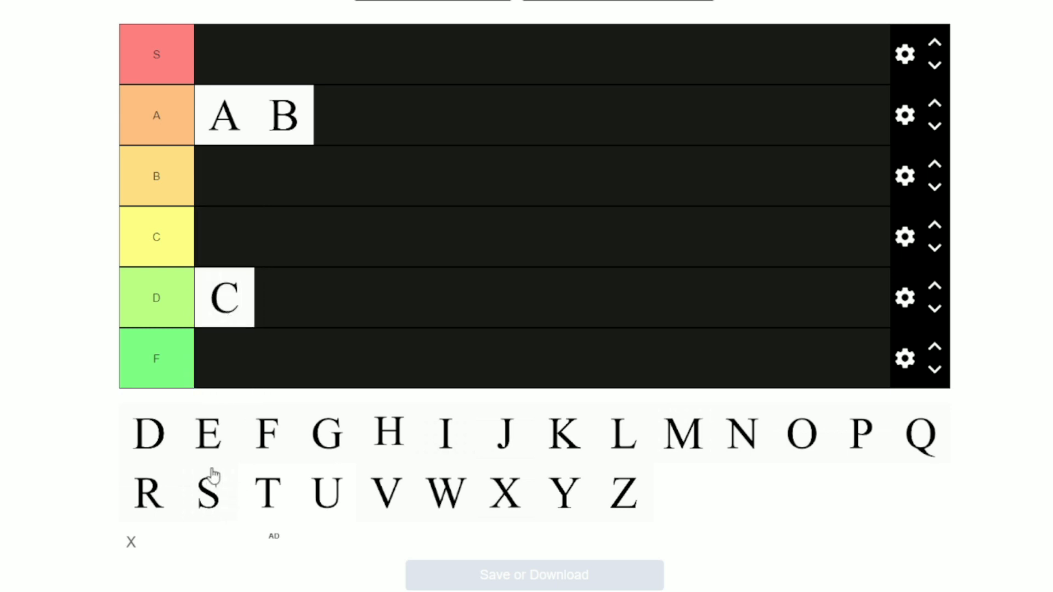
{"action": "mouse_move", "coordinate": [32, 329]}
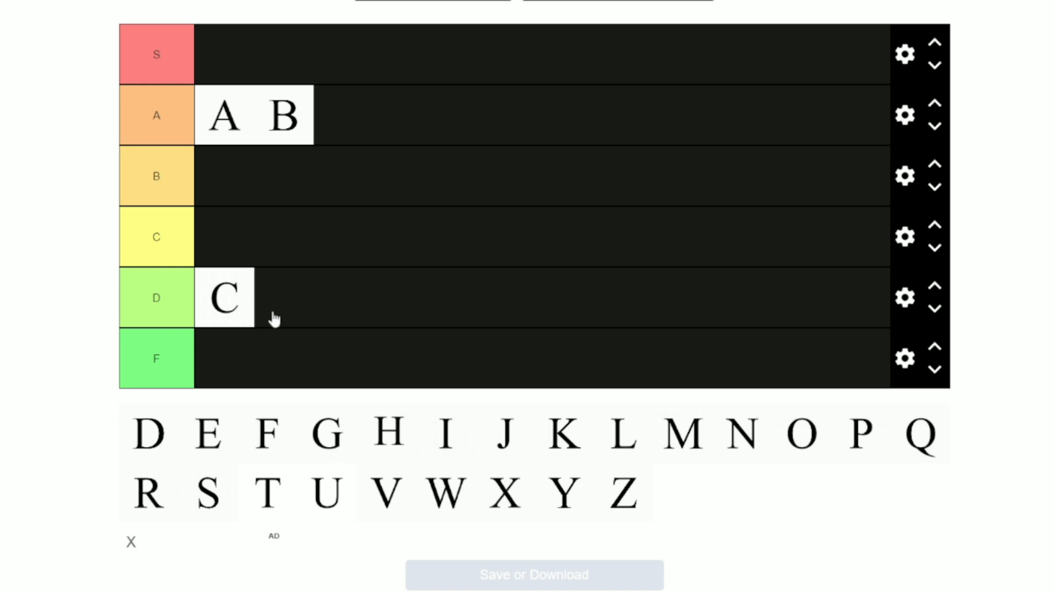
{"action": "mouse_move", "coordinate": [202, 310]}
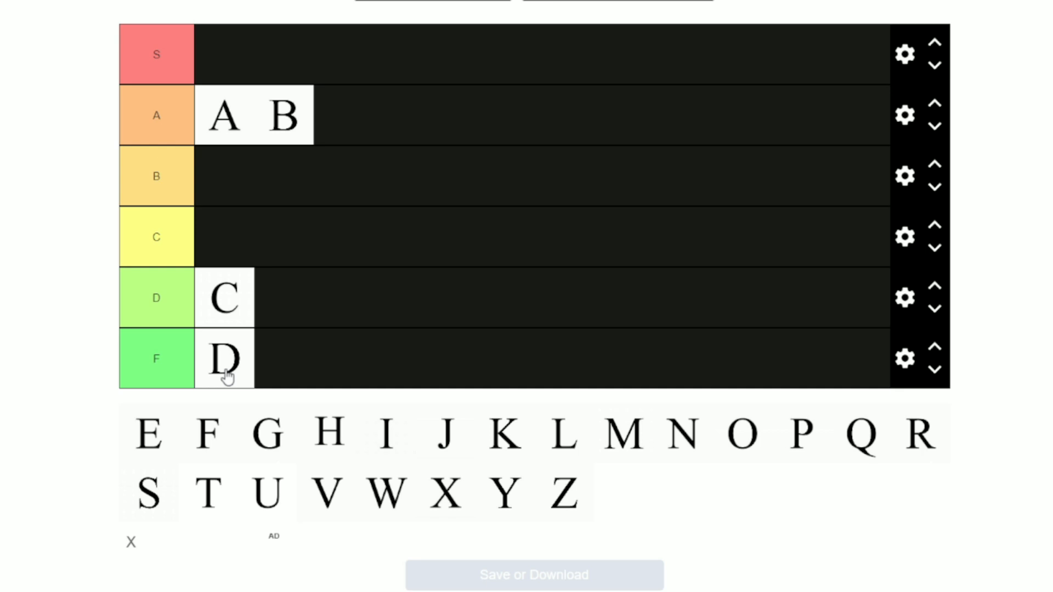
{"action": "mouse_move", "coordinate": [213, 391]}
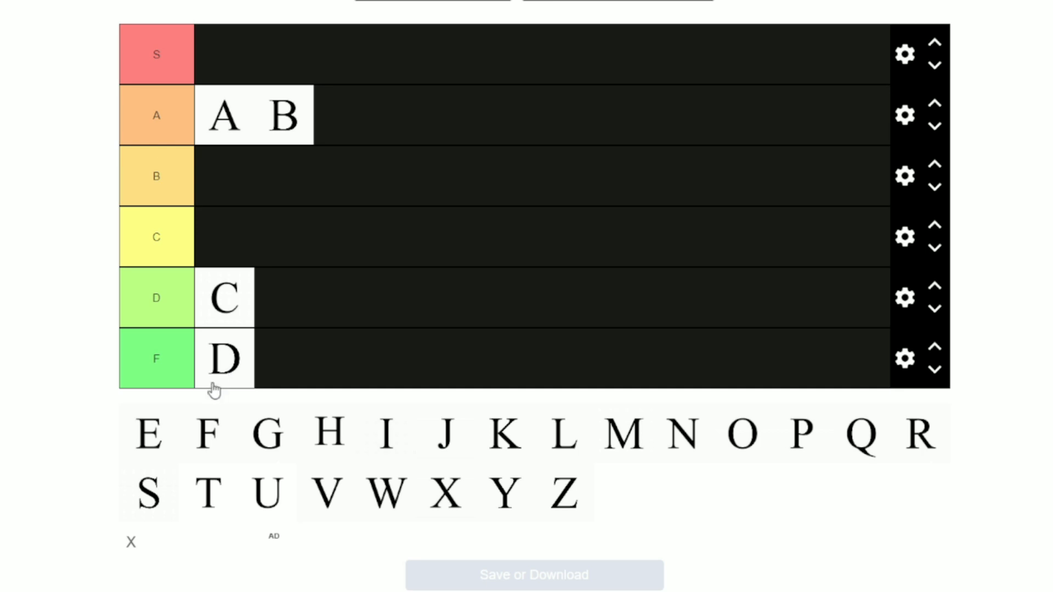
Put D beside C in the D tier and E in the C tier
{"action": "left_click_drag", "start_coordinate": [223, 358], "coordinate": [285, 297]}
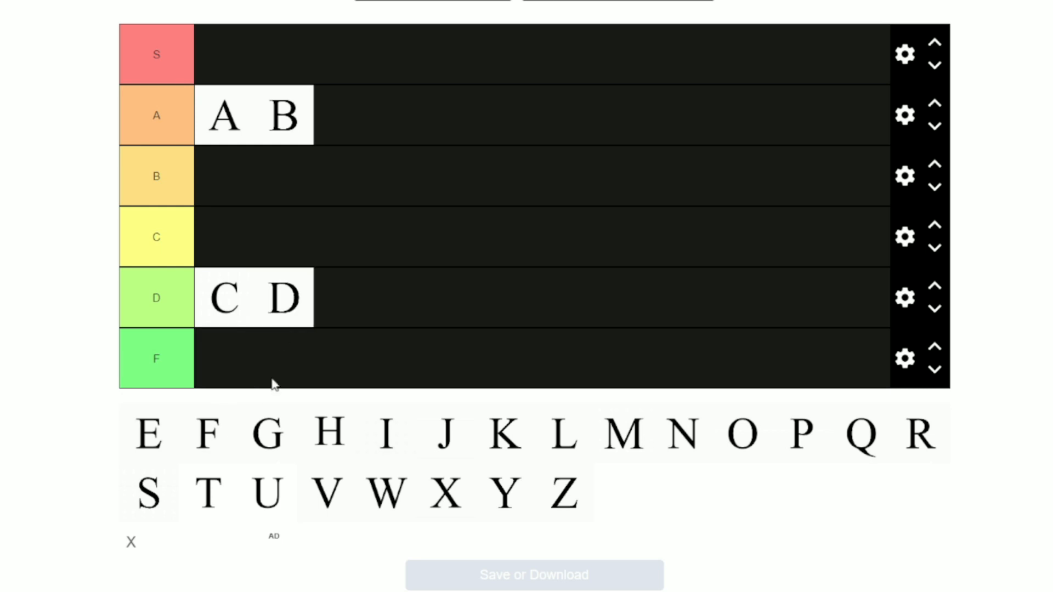
{"action": "mouse_move", "coordinate": [195, 433]}
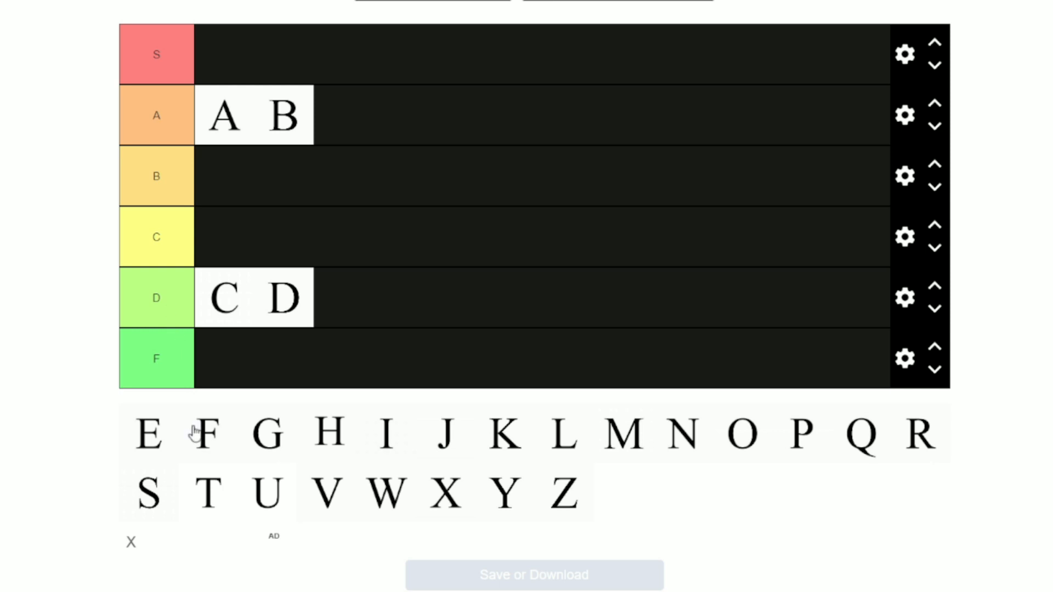
{"action": "mouse_move", "coordinate": [146, 432]}
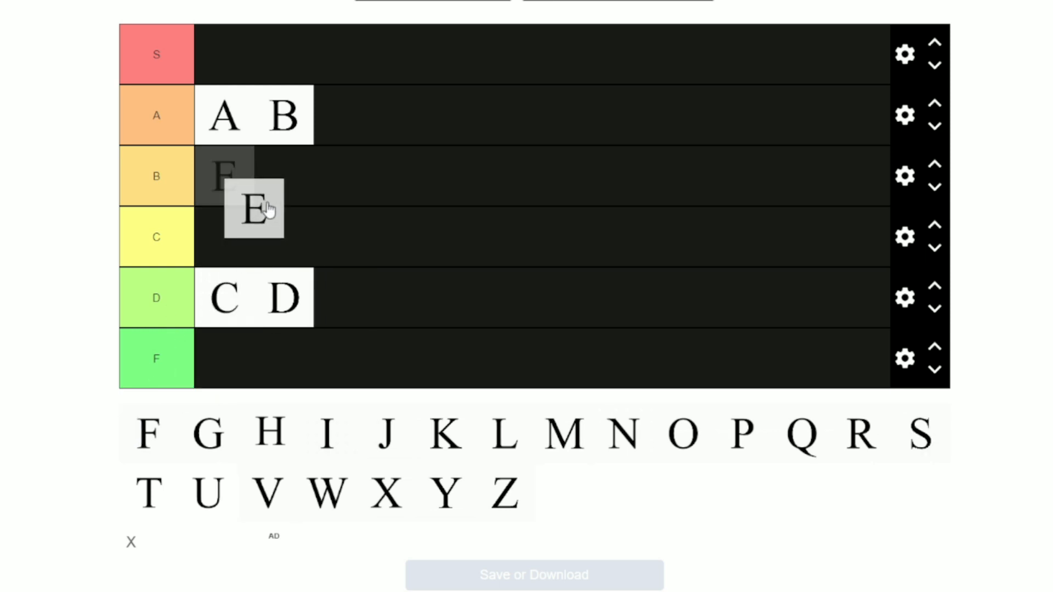
{"action": "left_click_drag", "start_coordinate": [256, 208], "coordinate": [221, 237]}
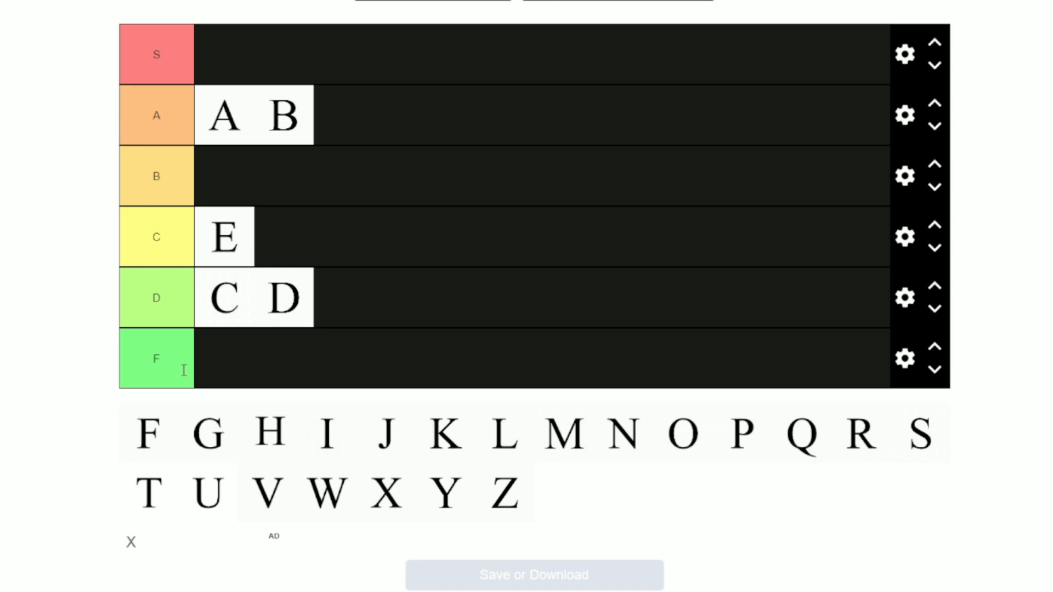
{"action": "mouse_move", "coordinate": [174, 417]}
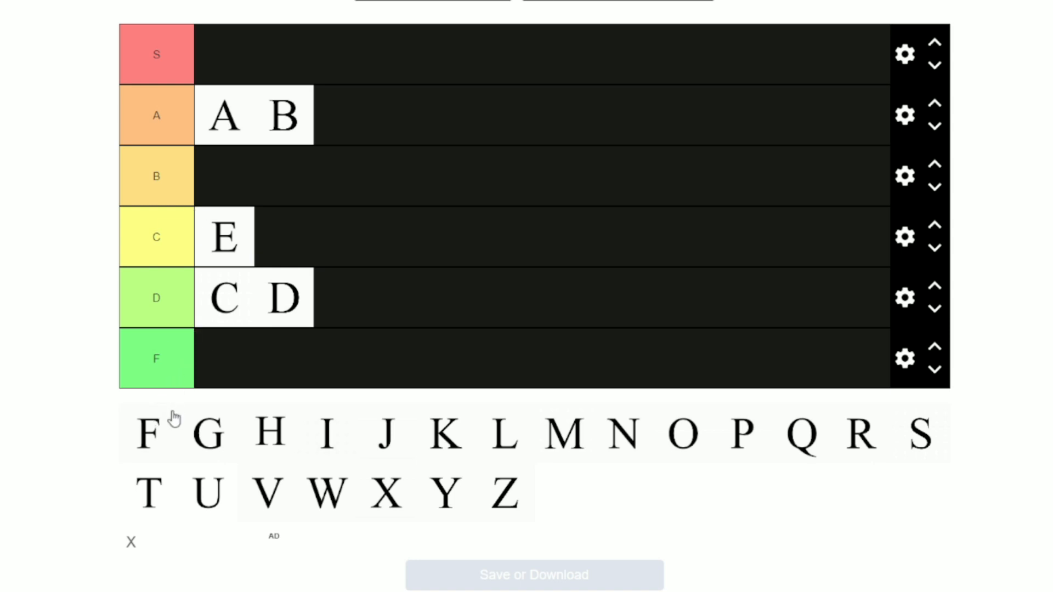
{"action": "mouse_move", "coordinate": [150, 436]}
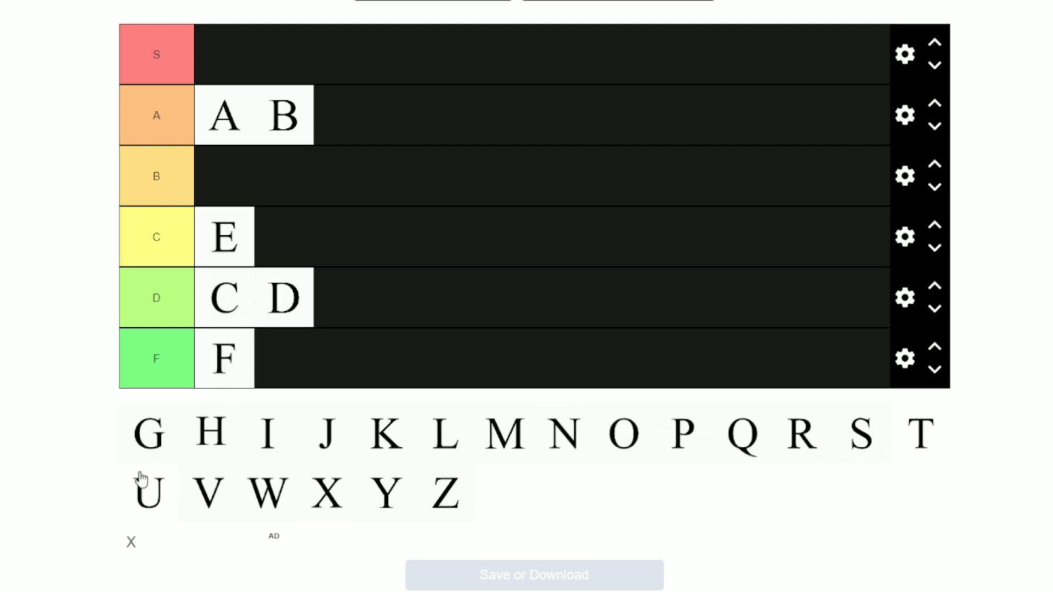
{"action": "mouse_move", "coordinate": [158, 449]}
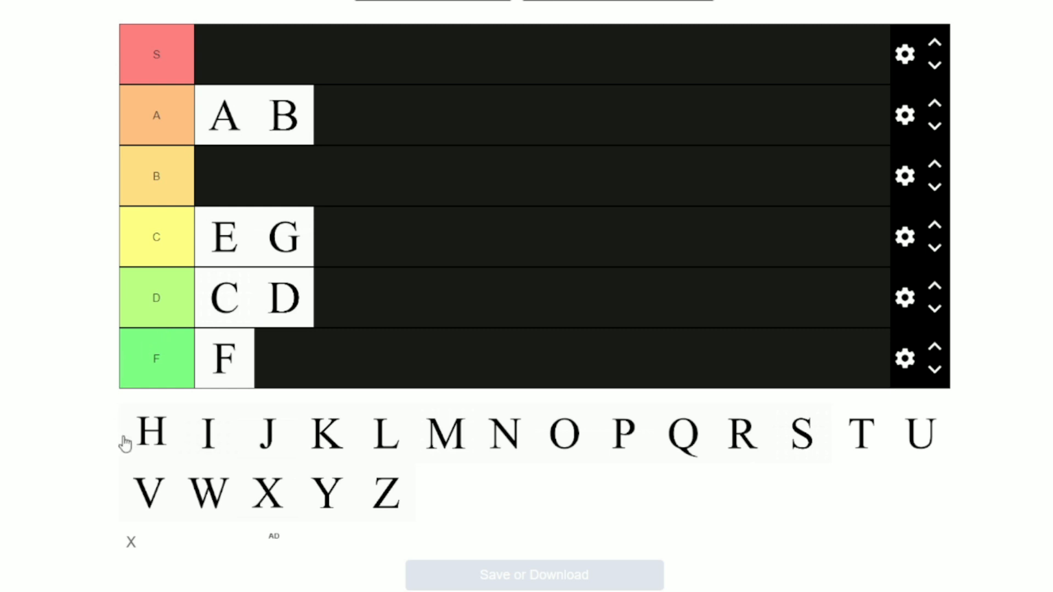
{"action": "mouse_move", "coordinate": [165, 454]}
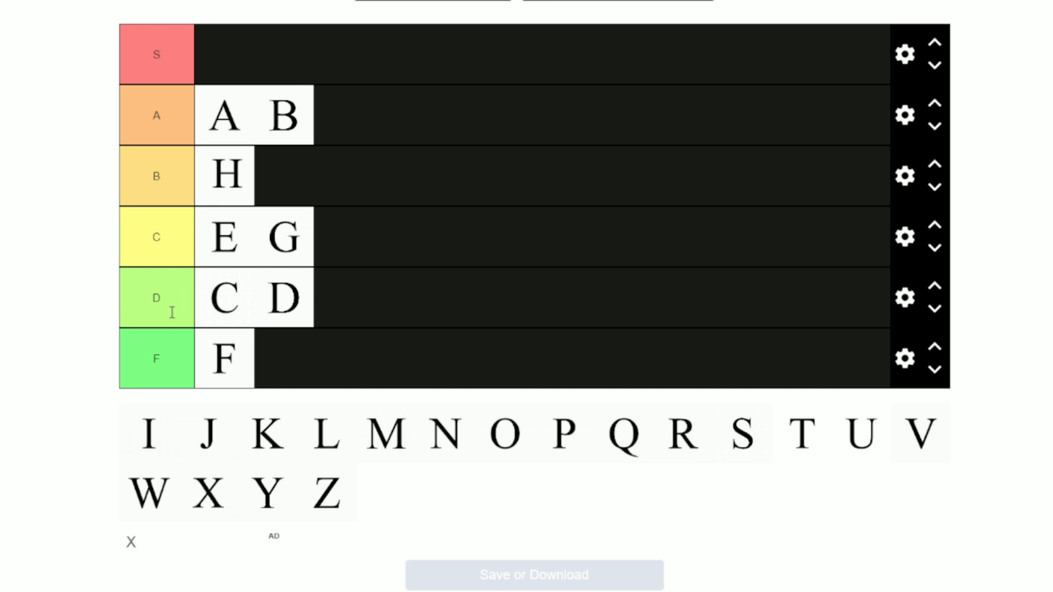
{"action": "mouse_move", "coordinate": [142, 352]}
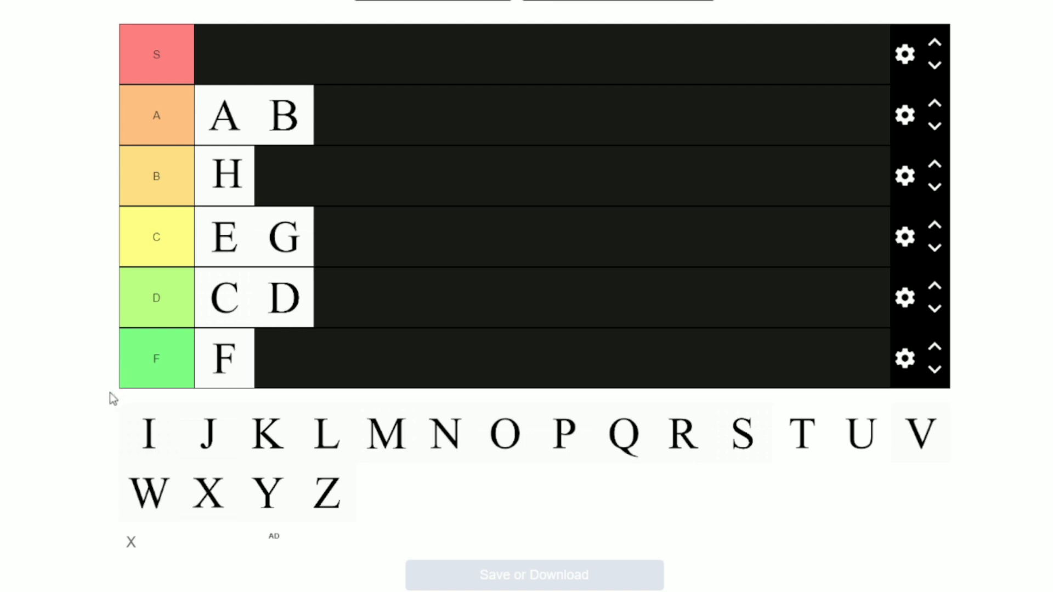
{"action": "mouse_move", "coordinate": [285, 225]}
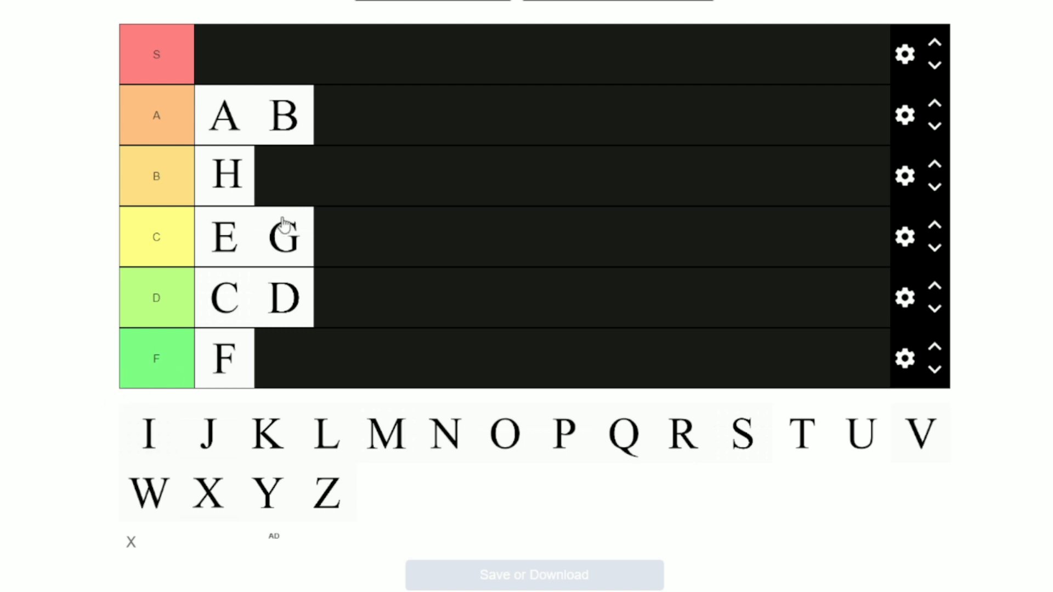
{"action": "mouse_move", "coordinate": [202, 250]}
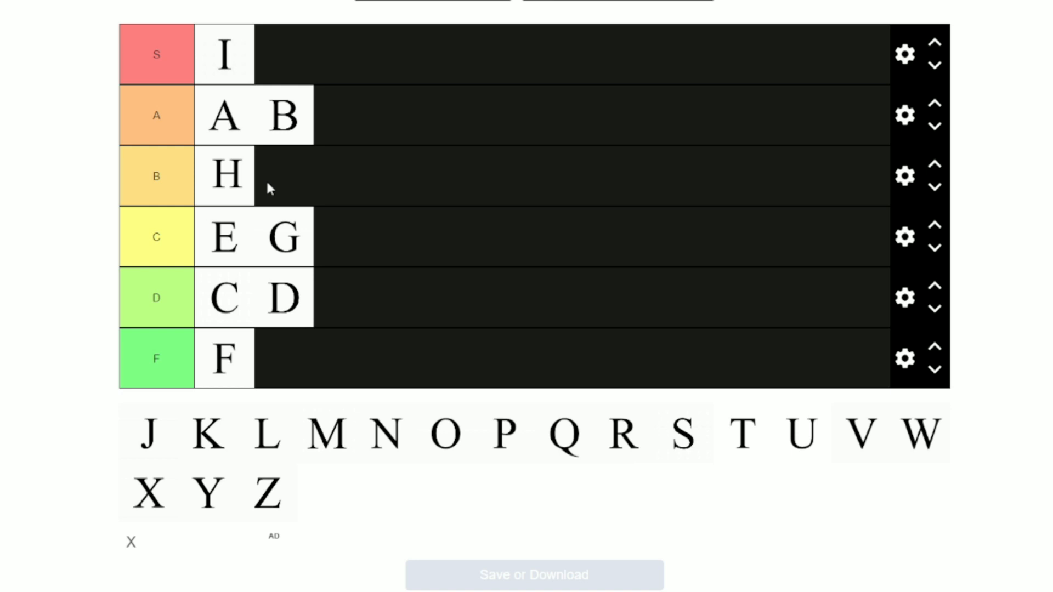
{"action": "mouse_move", "coordinate": [241, 59]}
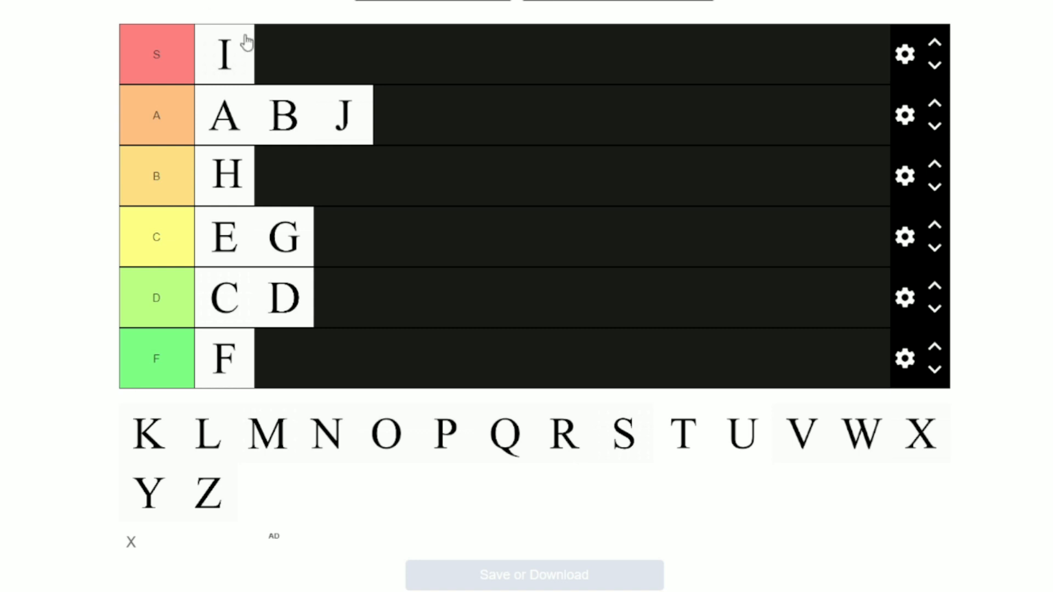
{"action": "mouse_move", "coordinate": [172, 412]}
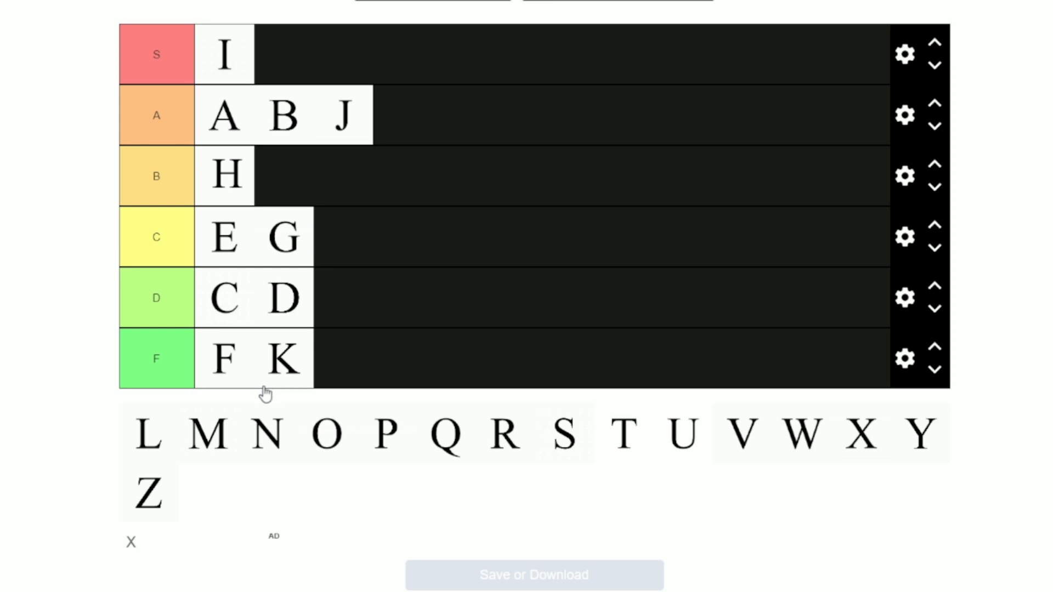
{"action": "mouse_move", "coordinate": [237, 382]}
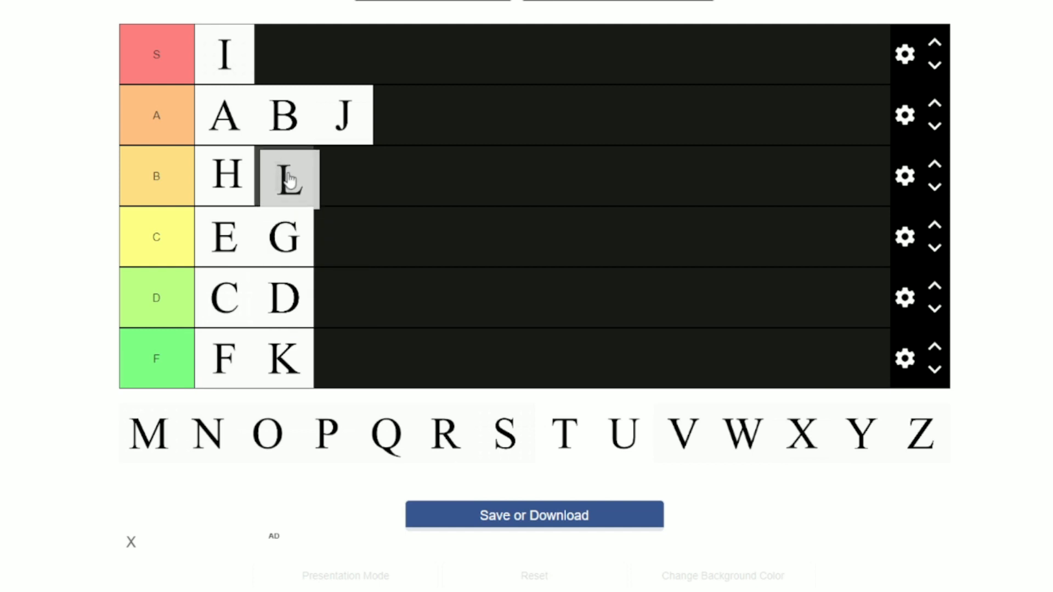
Place L in its tier row and move O from the S tier to the A tier
{"action": "left_click_drag", "start_coordinate": [288, 176], "coordinate": [322, 298]}
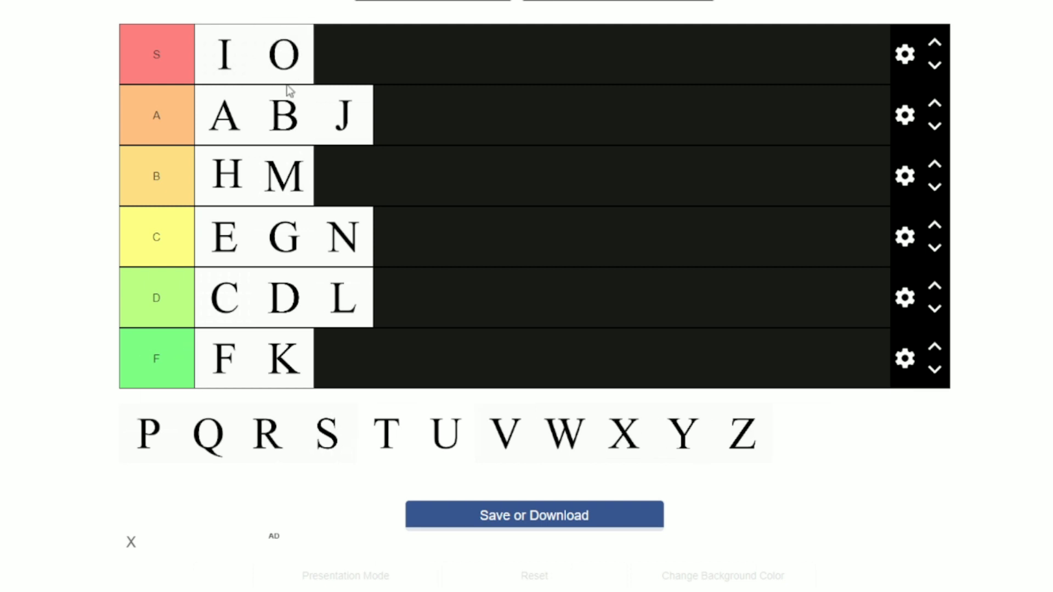
{"action": "mouse_move", "coordinate": [310, 64]}
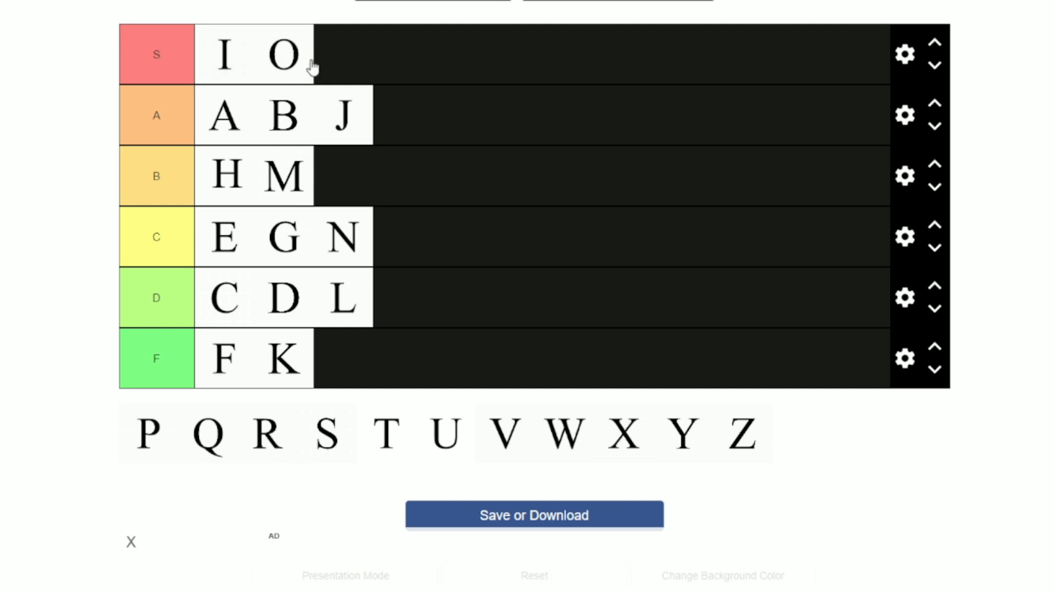
{"action": "mouse_move", "coordinate": [297, 72]}
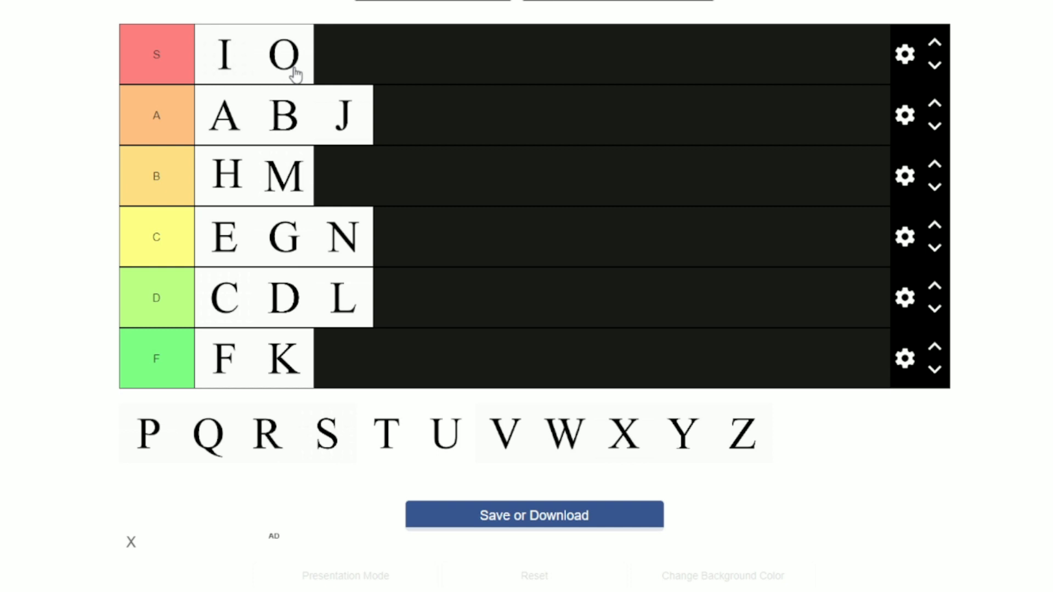
{"action": "left_click_drag", "start_coordinate": [284, 55], "coordinate": [399, 116]}
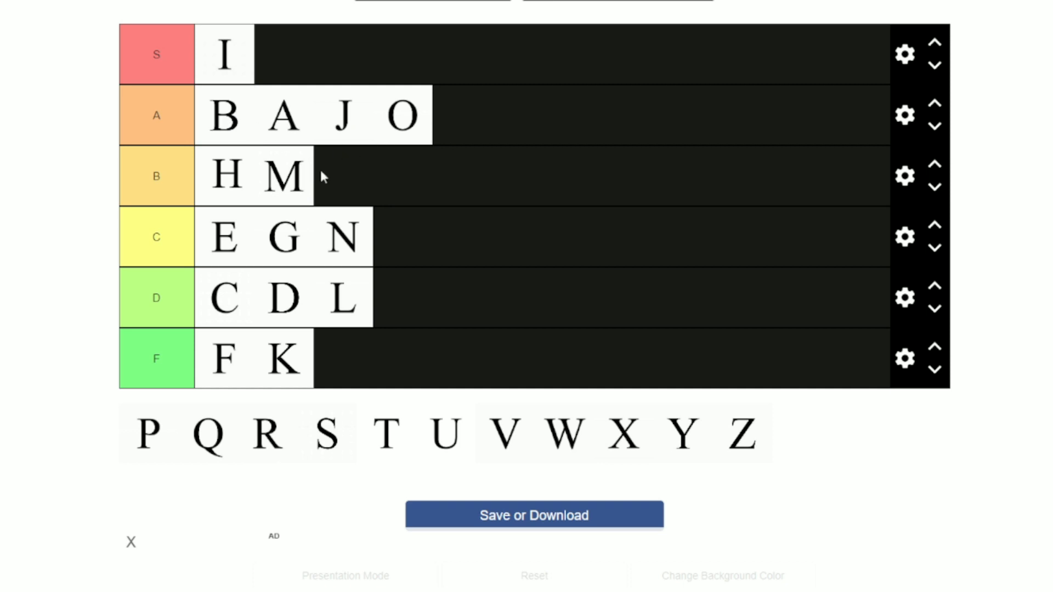
{"action": "mouse_move", "coordinate": [157, 441]}
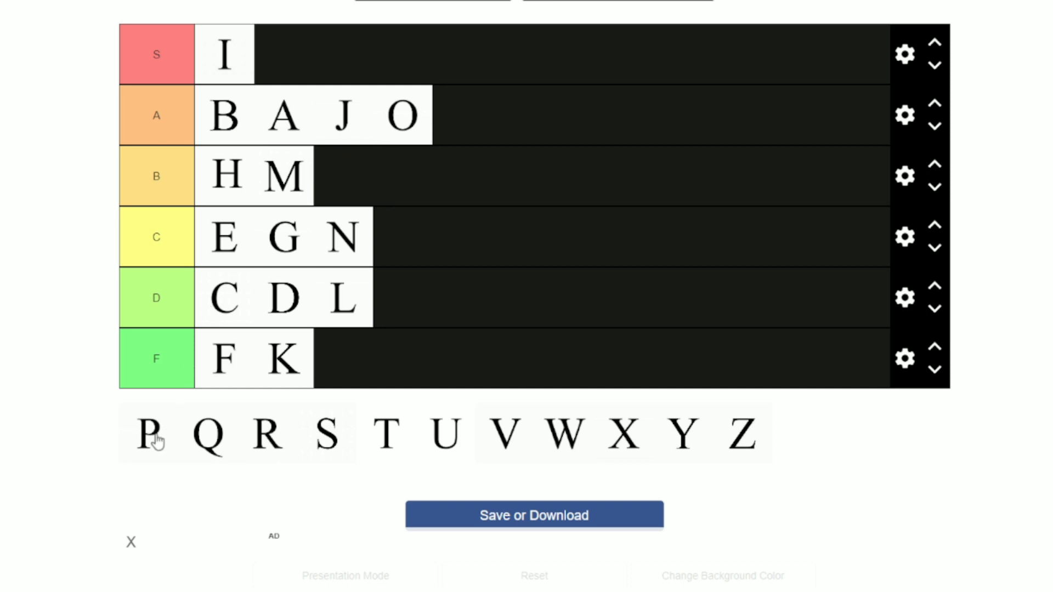
Rank P and S in the S tier and Q in the B tier
{"action": "left_click_drag", "start_coordinate": [148, 433], "coordinate": [282, 55]}
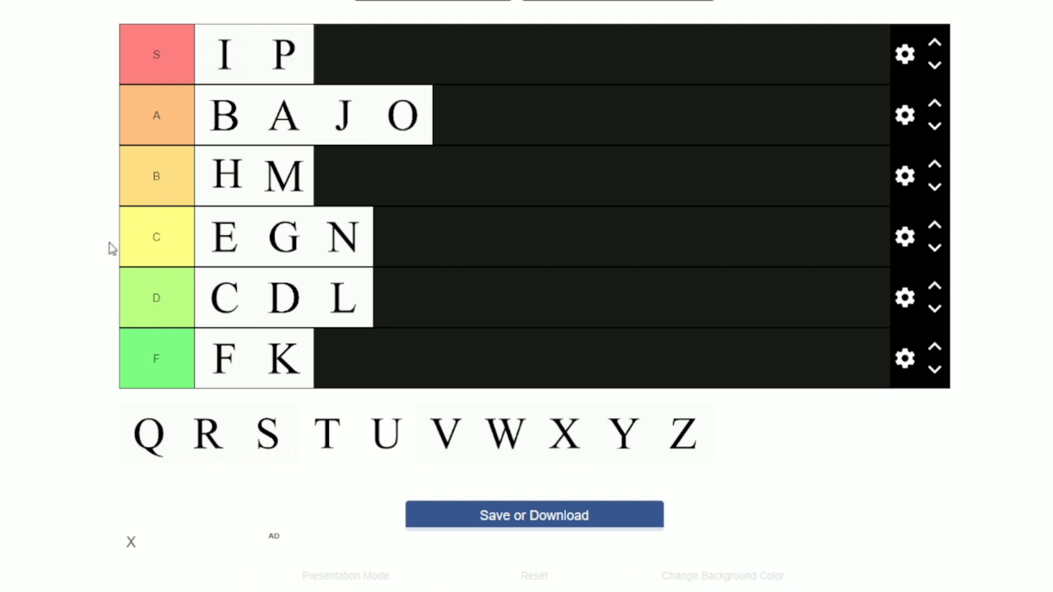
{"action": "mouse_move", "coordinate": [112, 247]}
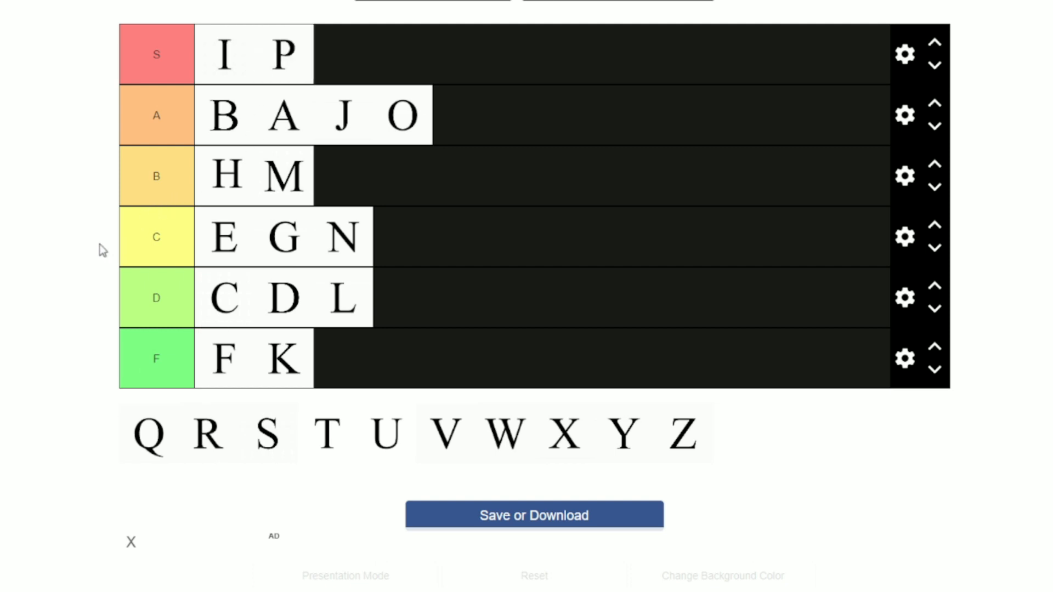
{"action": "mouse_move", "coordinate": [94, 255]}
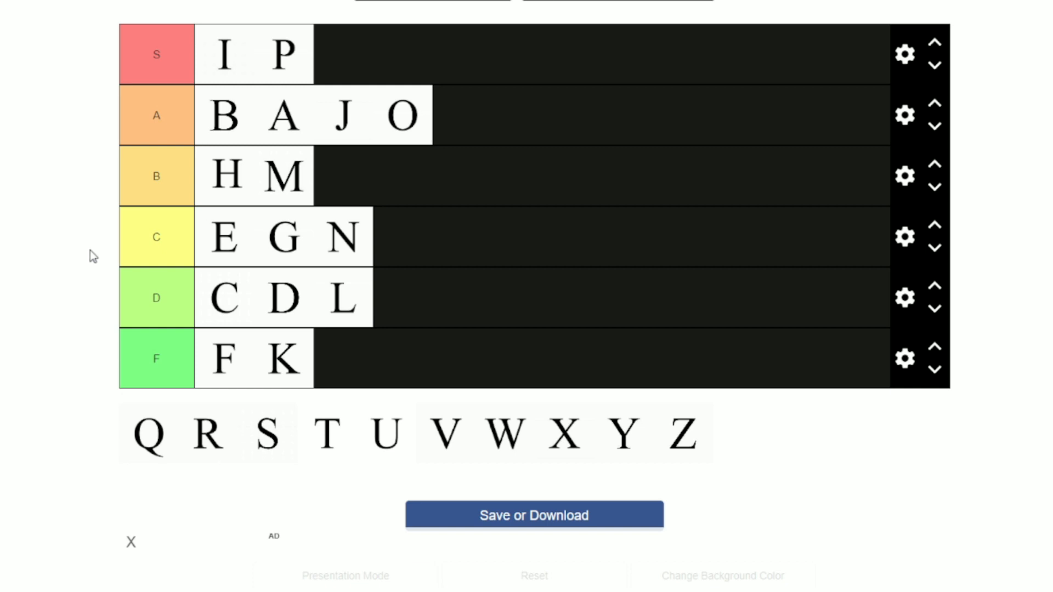
{"action": "mouse_move", "coordinate": [65, 195]}
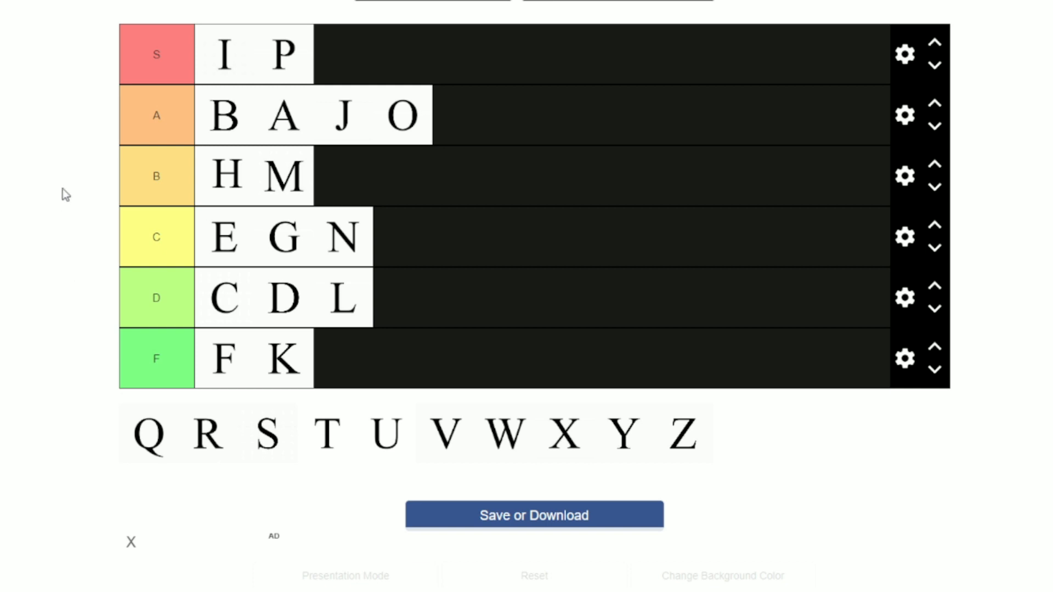
{"action": "mouse_move", "coordinate": [267, 433]}
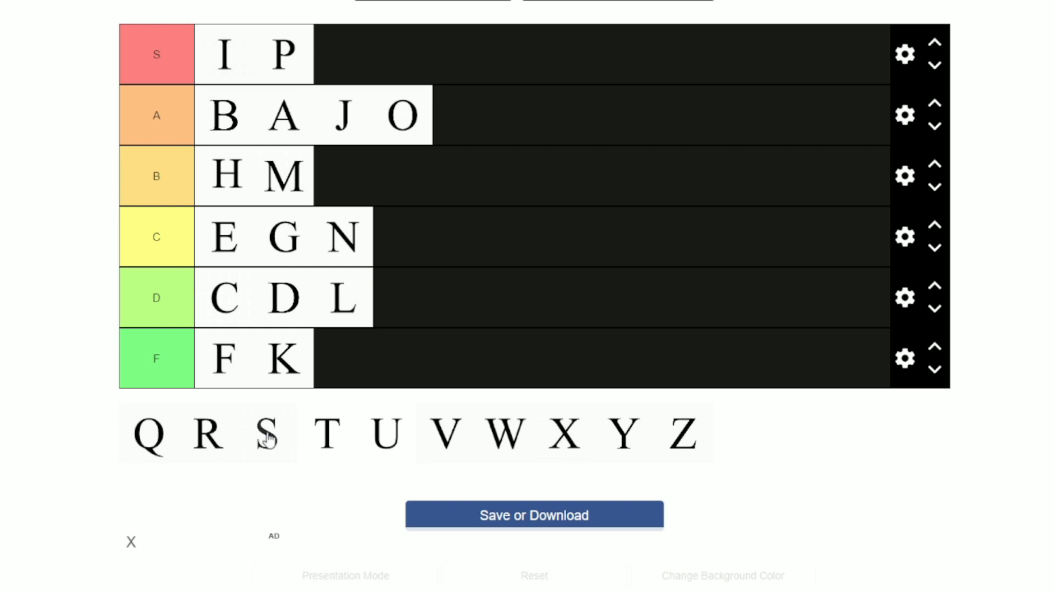
{"action": "left_click_drag", "start_coordinate": [268, 433], "coordinate": [303, 55]}
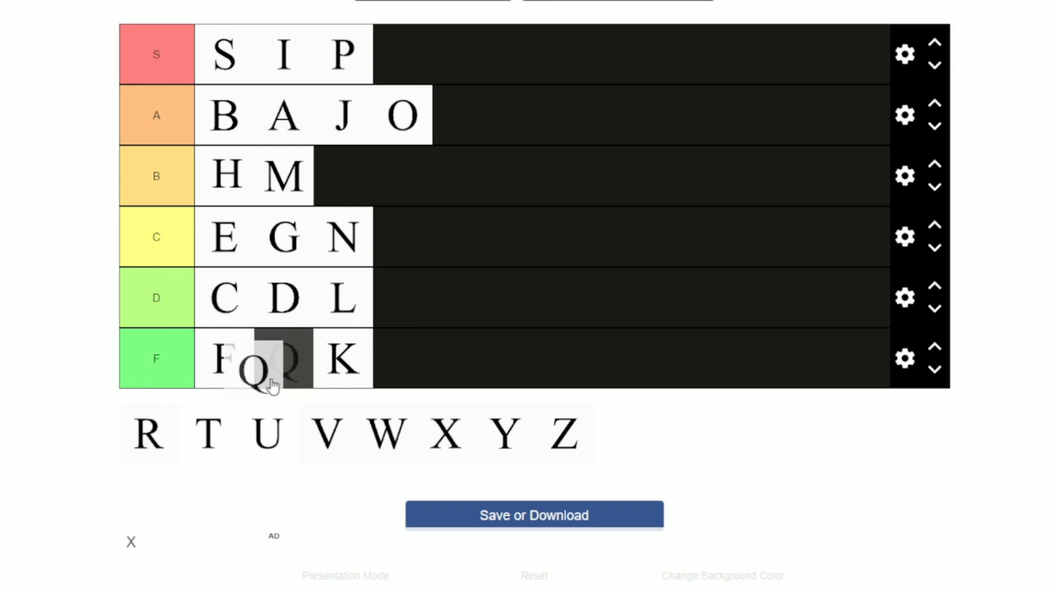
{"action": "left_click_drag", "start_coordinate": [268, 358], "coordinate": [342, 176]}
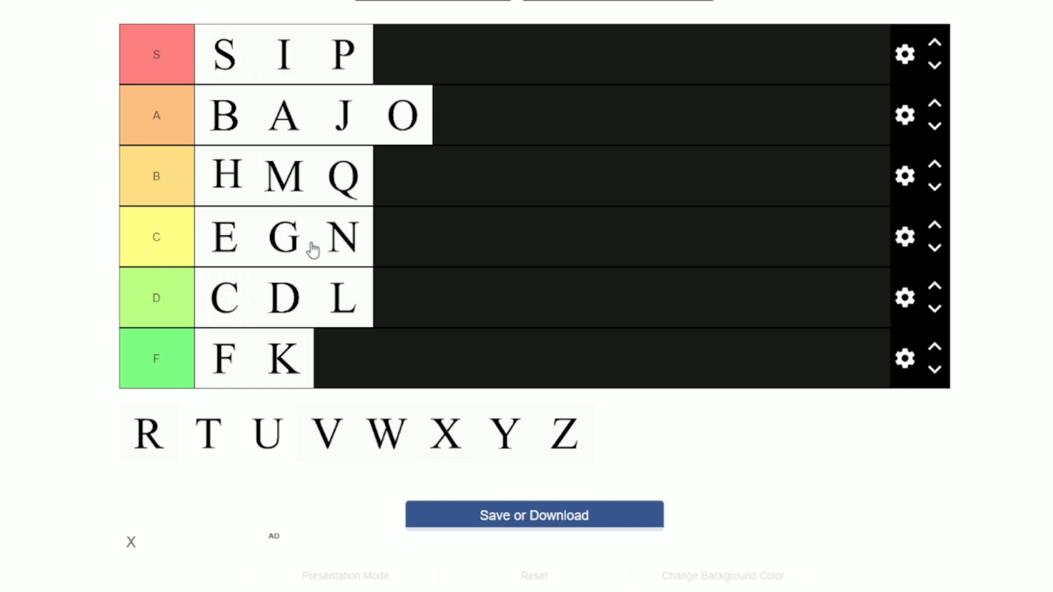
{"action": "mouse_move", "coordinate": [166, 499]}
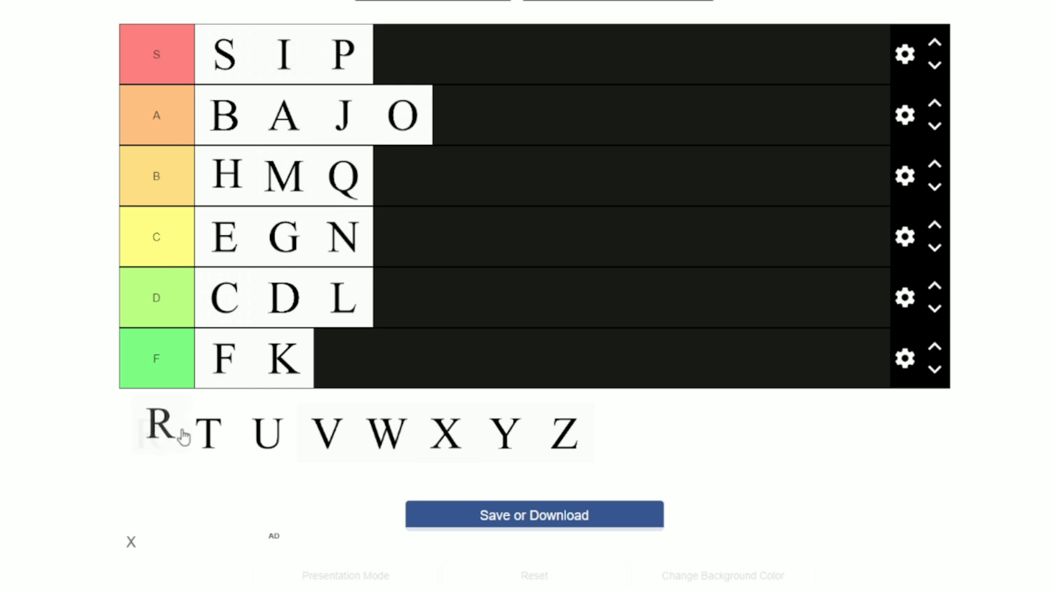
Add R to the end of the A tier and drop T into the D tier
{"action": "left_click_drag", "start_coordinate": [153, 432], "coordinate": [399, 115]}
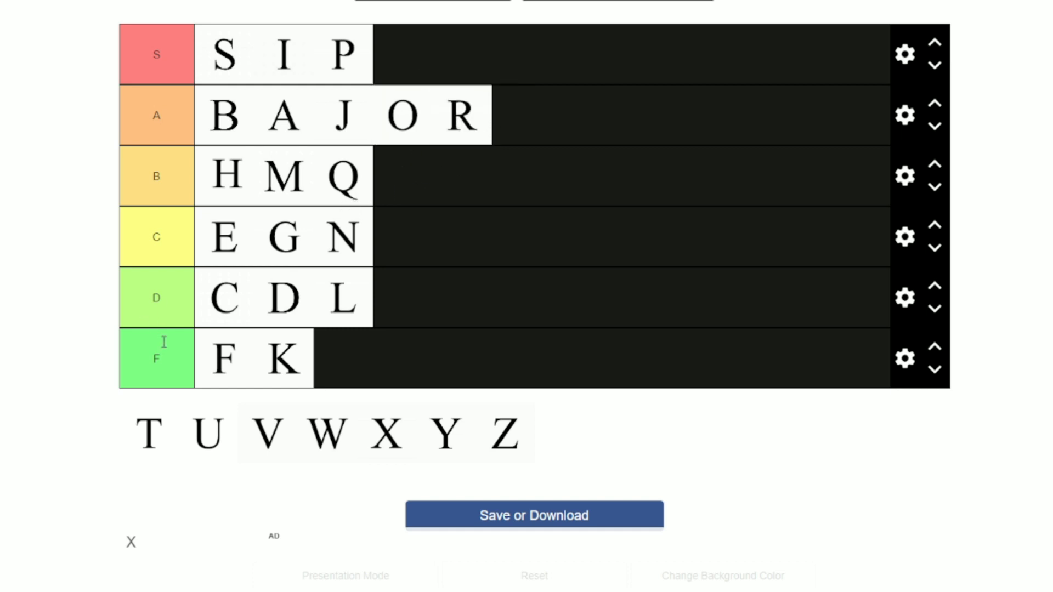
{"action": "left_click_drag", "start_coordinate": [146, 435], "coordinate": [339, 237]}
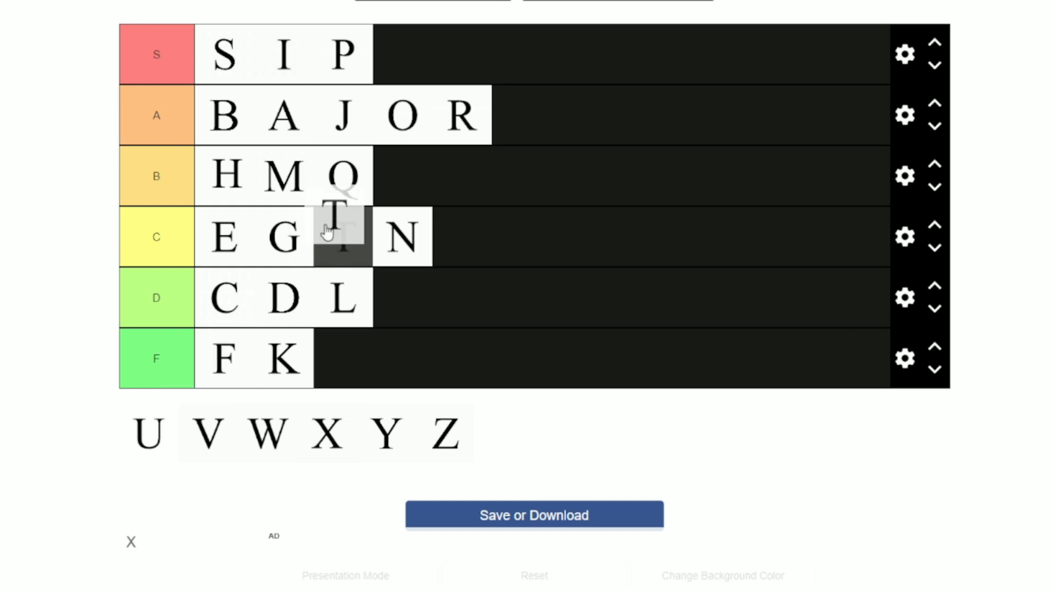
{"action": "left_click_drag", "start_coordinate": [339, 237], "coordinate": [342, 298]}
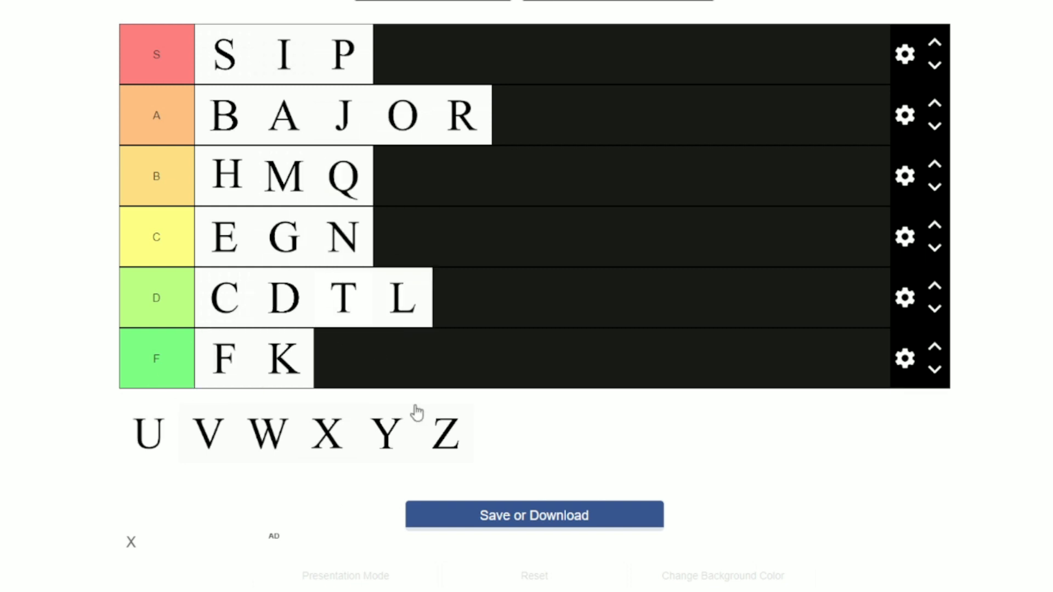
{"action": "mouse_move", "coordinate": [351, 394]}
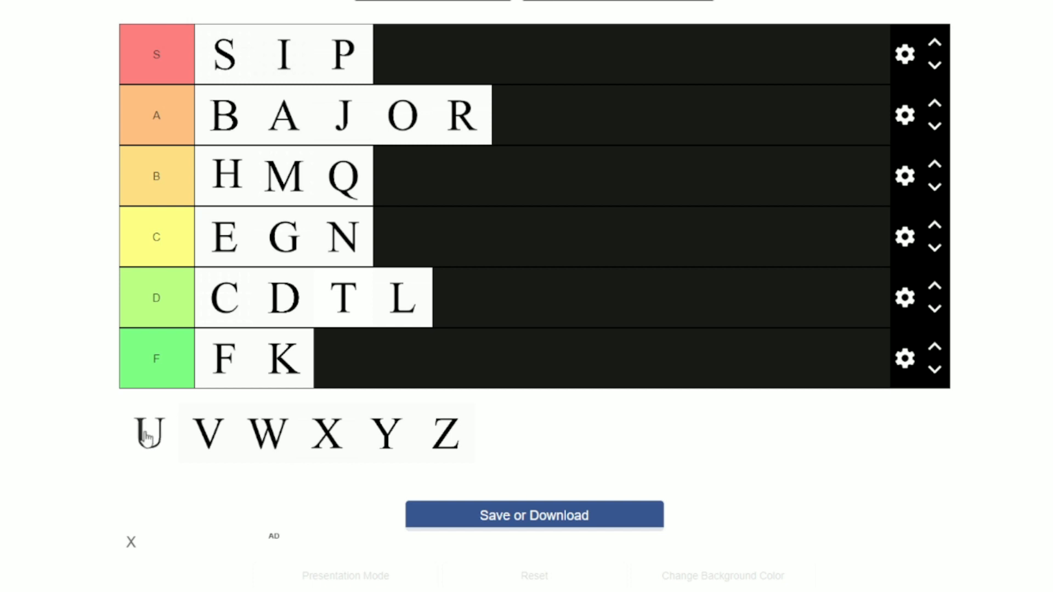
Place U after T in the D tier and V at the end of the A tier
{"action": "left_click_drag", "start_coordinate": [146, 433], "coordinate": [470, 297]}
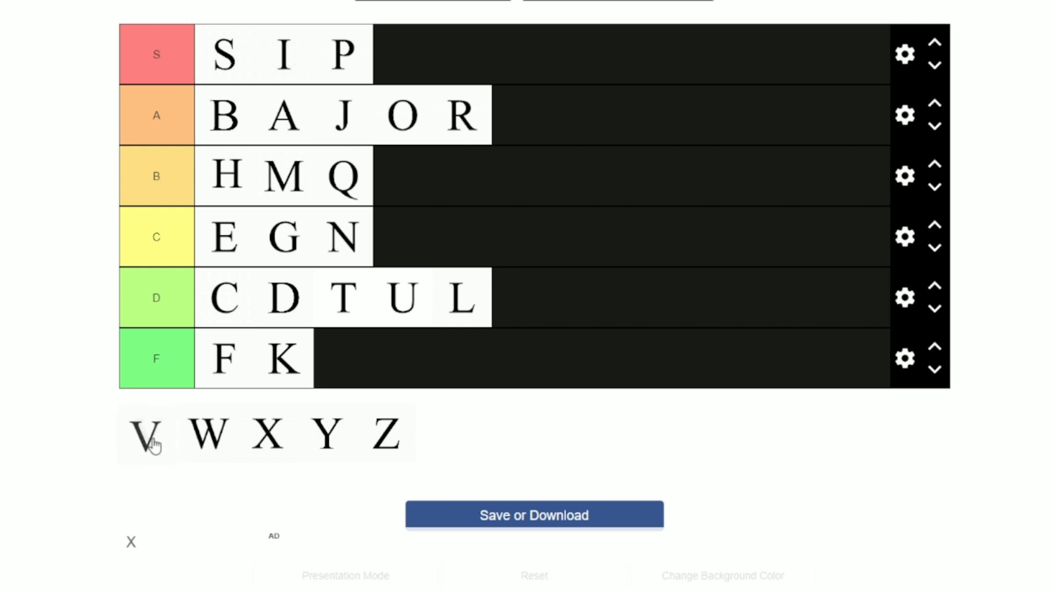
{"action": "left_click_drag", "start_coordinate": [146, 433], "coordinate": [411, 191]}
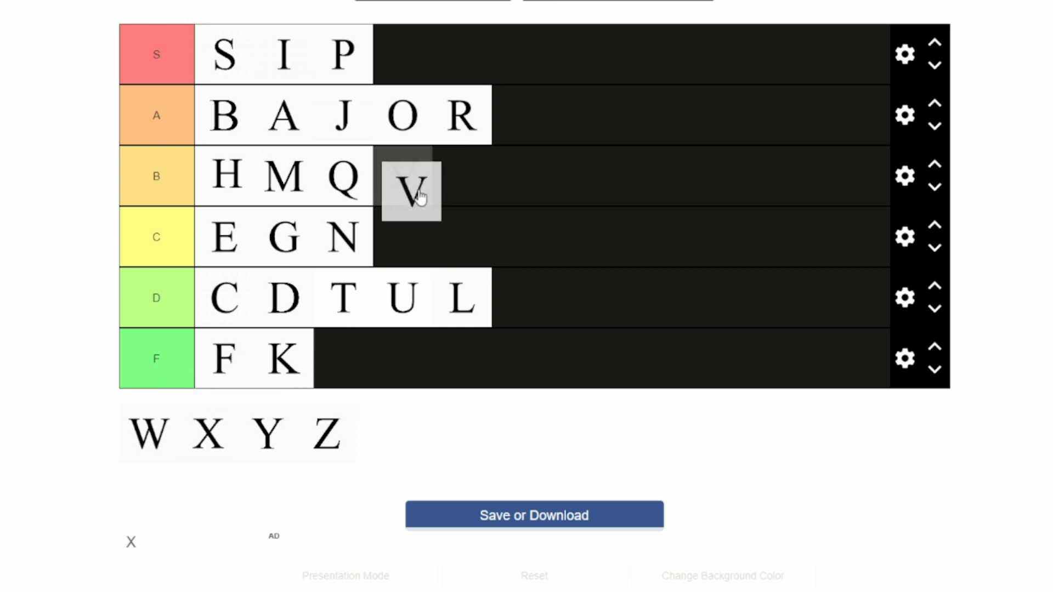
{"action": "left_click_drag", "start_coordinate": [411, 191], "coordinate": [402, 176]}
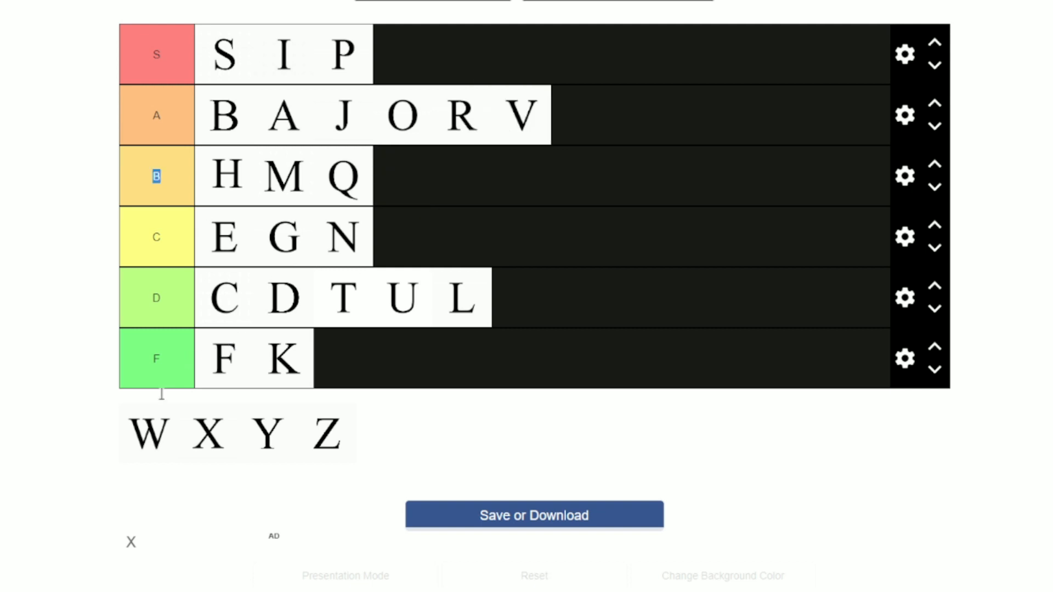
Place W in the S tier, X in the C tier and Y in the F tier
{"action": "left_click_drag", "start_coordinate": [148, 433], "coordinate": [335, 55]}
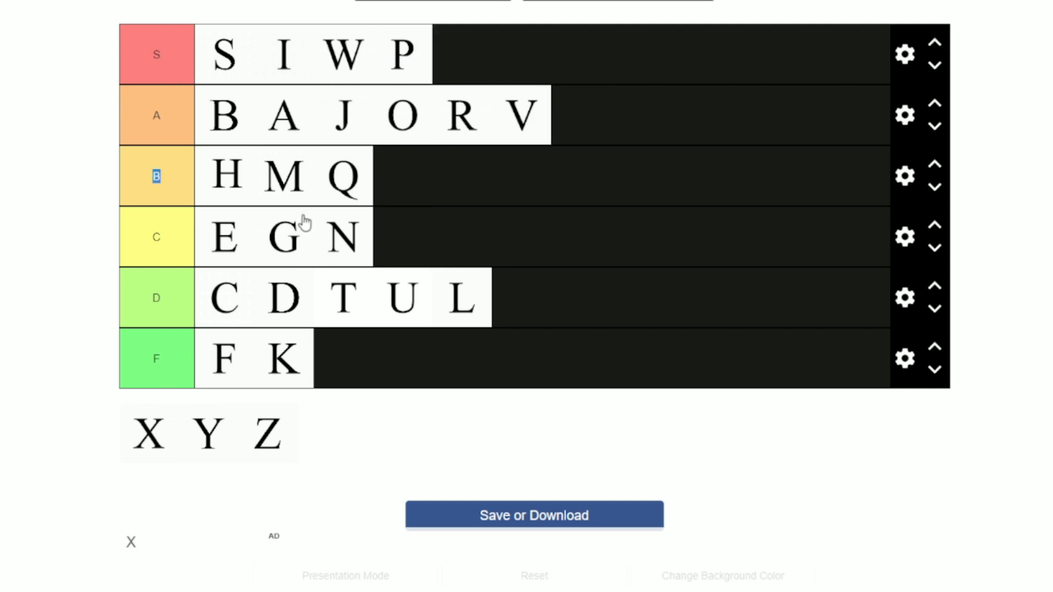
{"action": "mouse_move", "coordinate": [300, 80]}
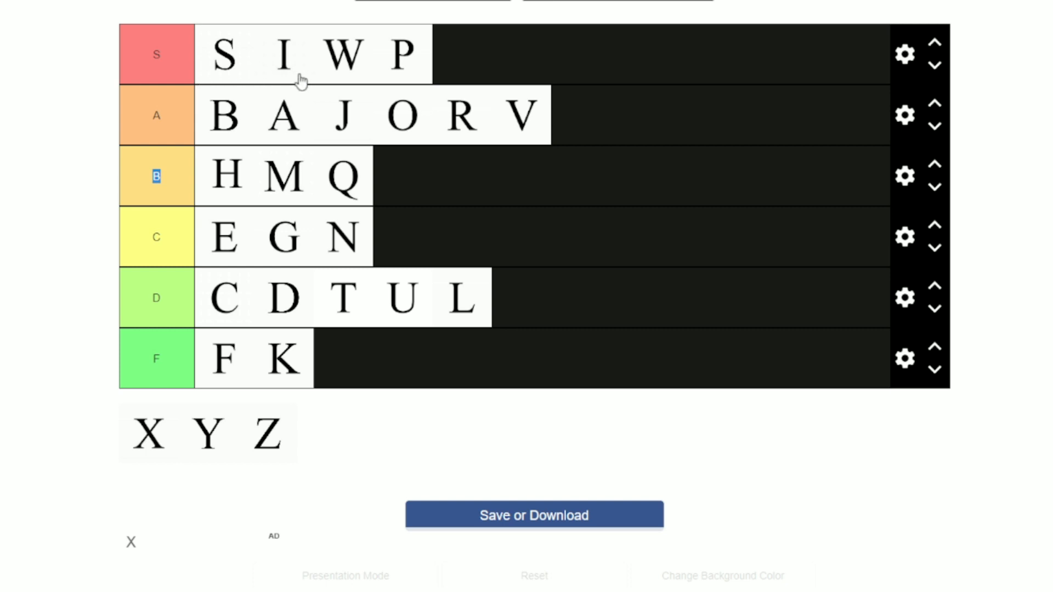
{"action": "mouse_move", "coordinate": [243, 64]}
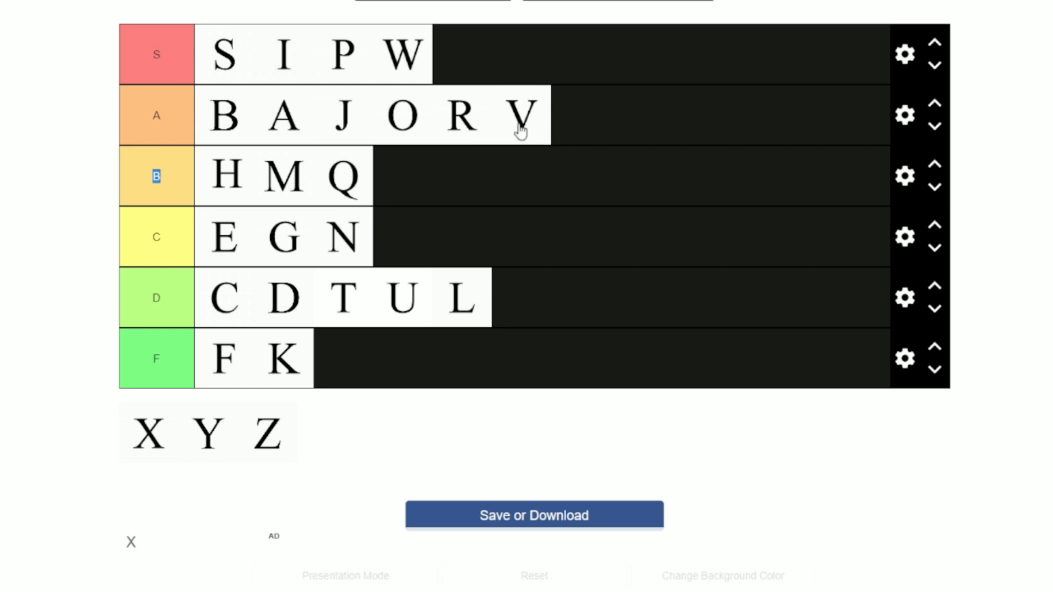
{"action": "mouse_move", "coordinate": [158, 446]}
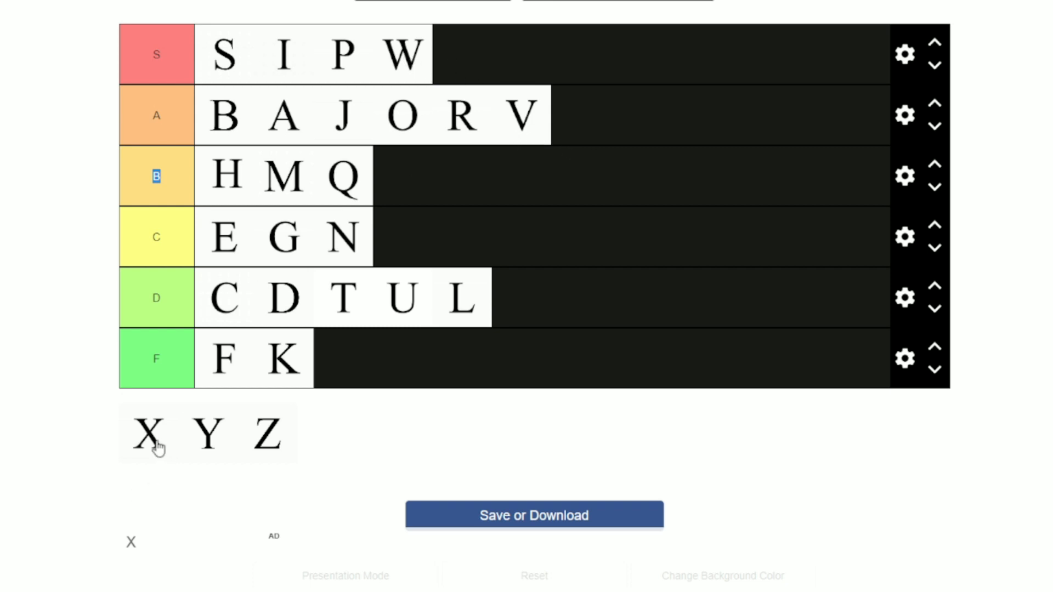
{"action": "mouse_move", "coordinate": [141, 452]}
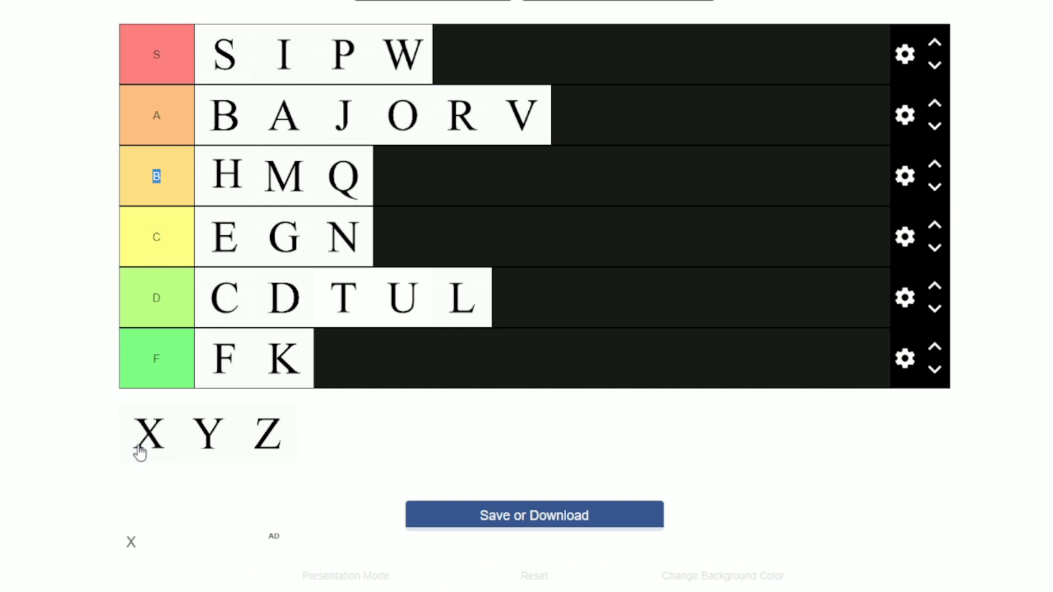
{"action": "left_click_drag", "start_coordinate": [148, 433], "coordinate": [383, 242]}
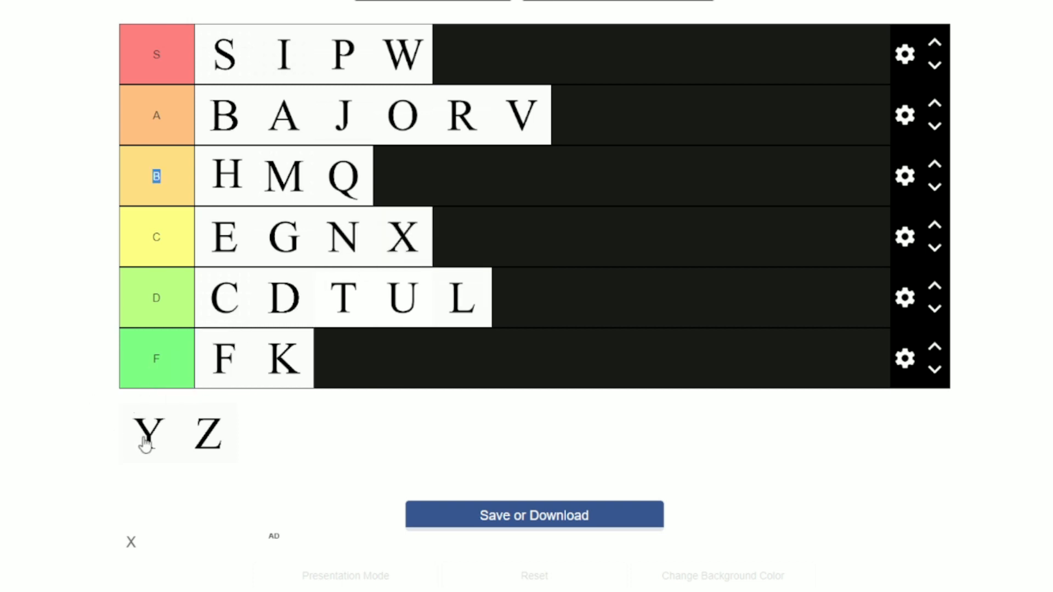
{"action": "left_click_drag", "start_coordinate": [145, 431], "coordinate": [342, 358]}
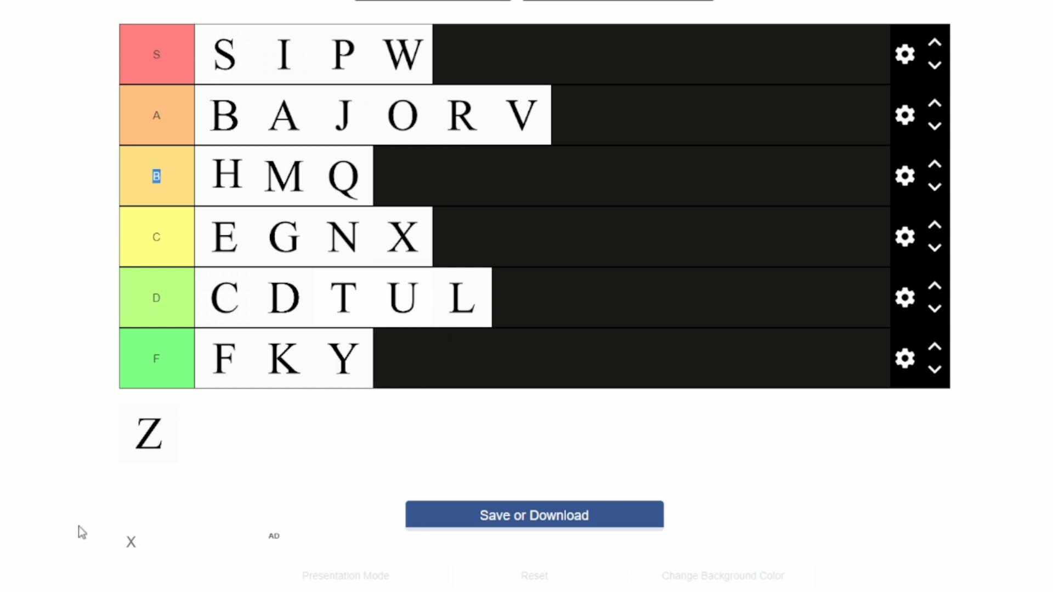
{"action": "mouse_move", "coordinate": [169, 452]}
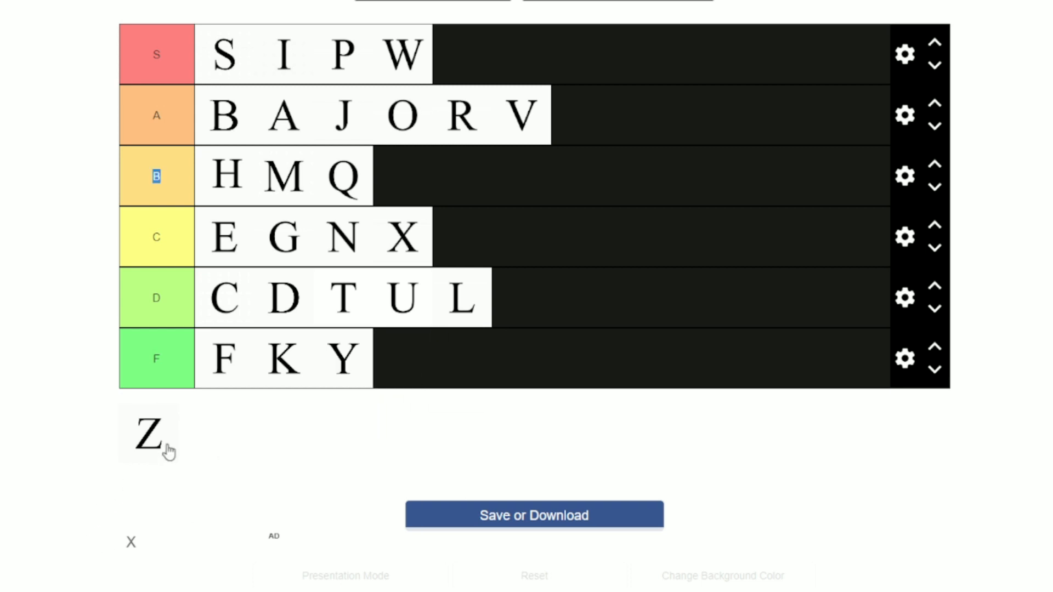
Put Z, the last letter, at the end of the A tier, emptying the pool
{"action": "left_click_drag", "start_coordinate": [145, 435], "coordinate": [456, 55]}
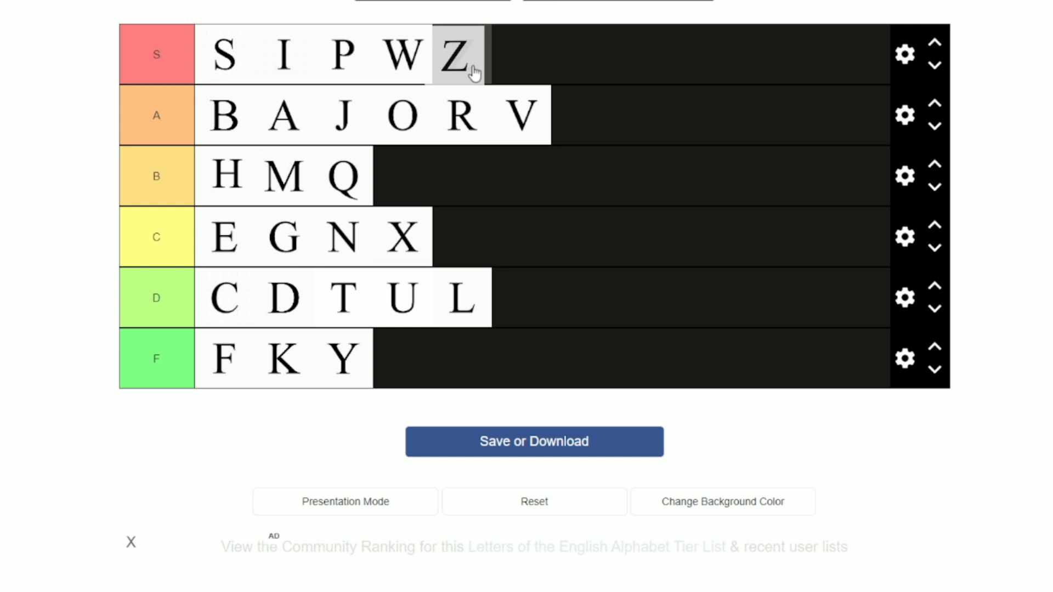
{"action": "left_click_drag", "start_coordinate": [456, 54], "coordinate": [450, 127]}
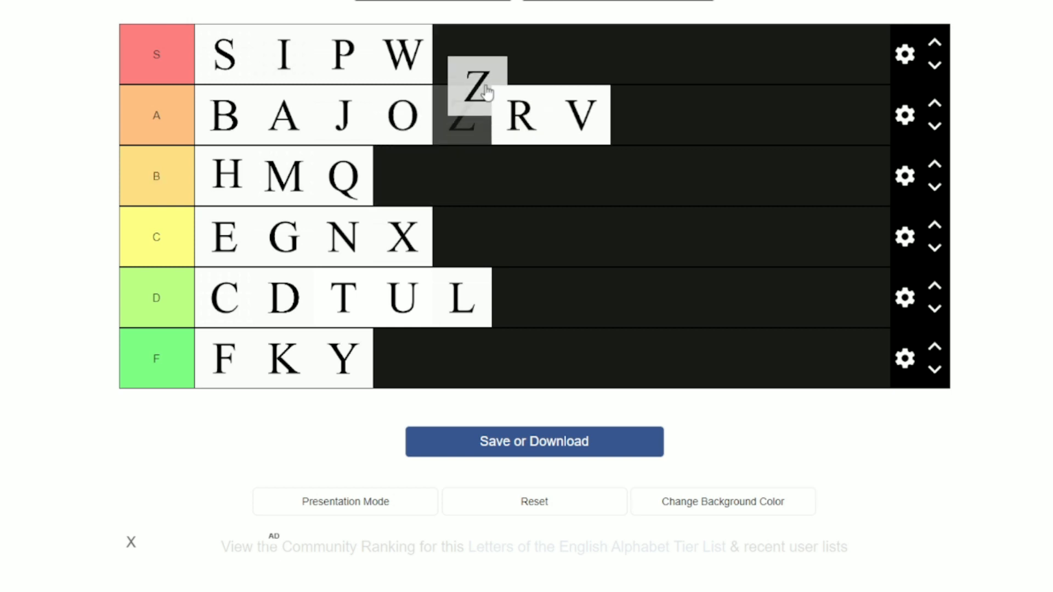
{"action": "left_click_drag", "start_coordinate": [475, 91], "coordinate": [634, 114]}
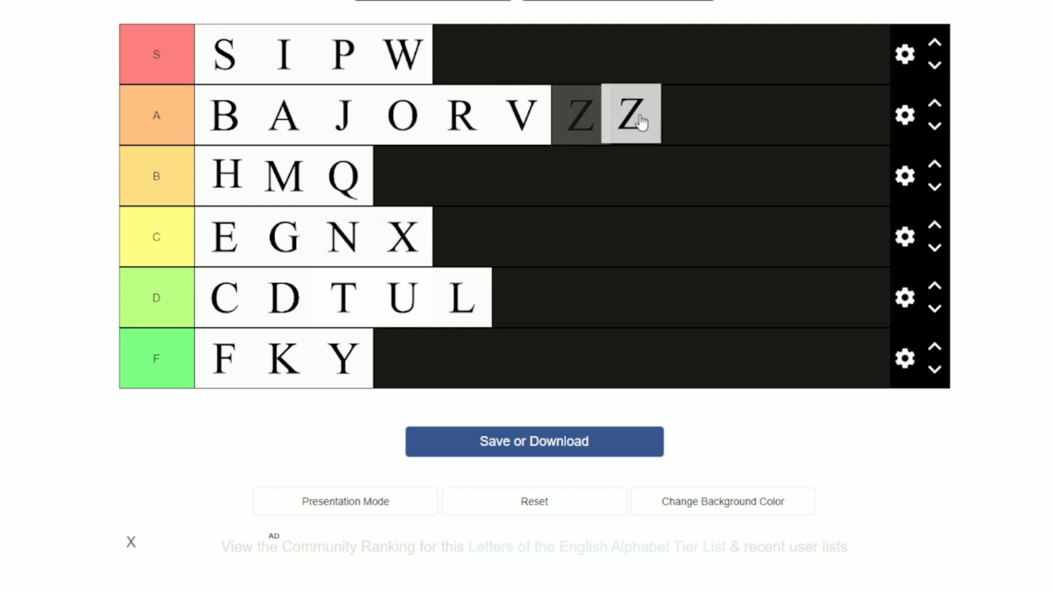